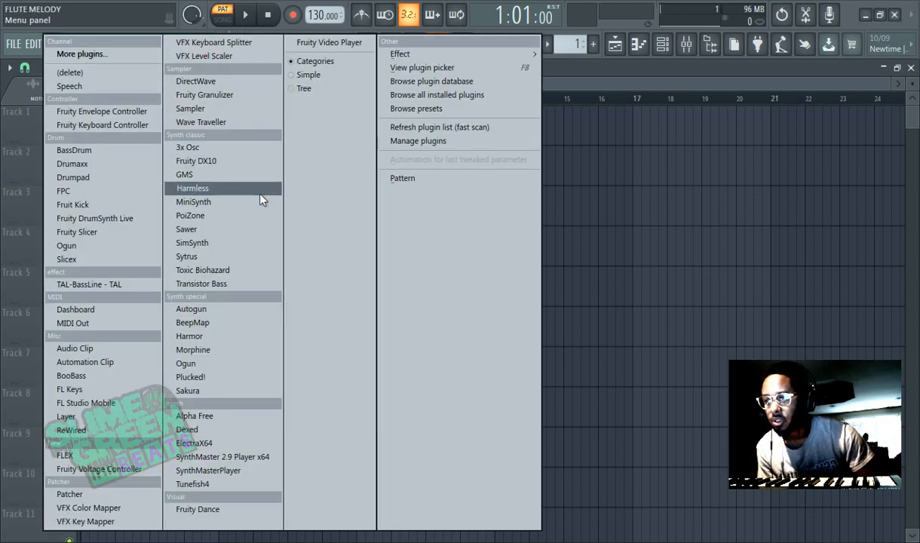
mouse_move(193, 241)
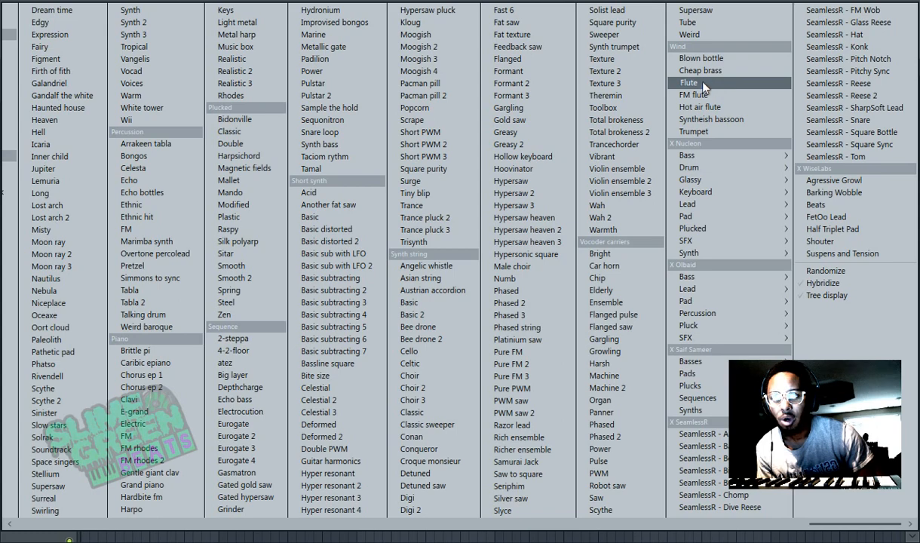
Load the Wind > Flute preset into the new Sytrus instrument.
left_click(688, 83)
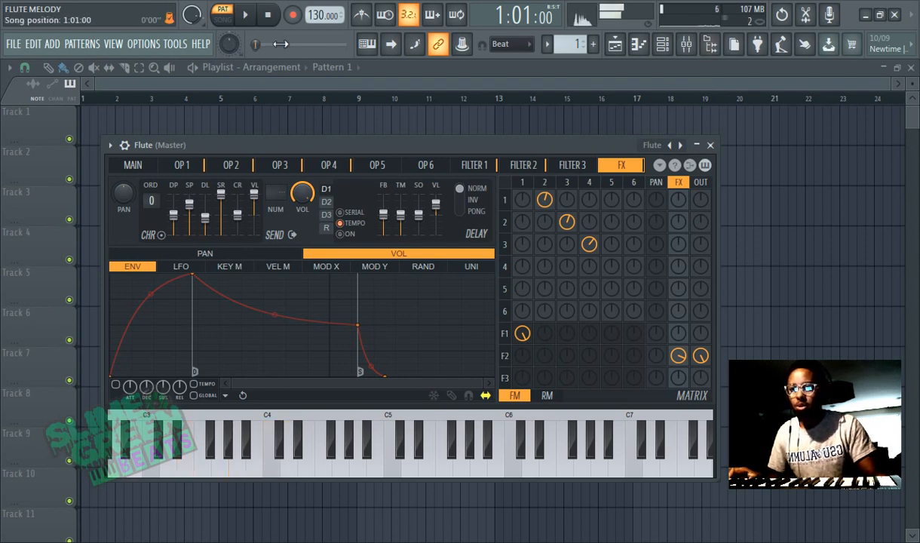
Try 100 BPM from the tempo presets, then settle the project tempo on 80 BPM and play.
left_click(237, 445)
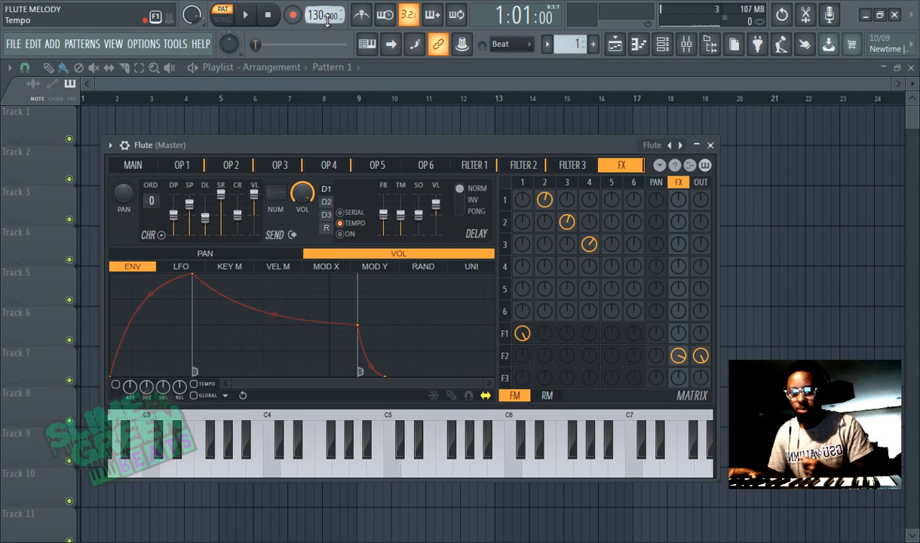
right_click(320, 15)
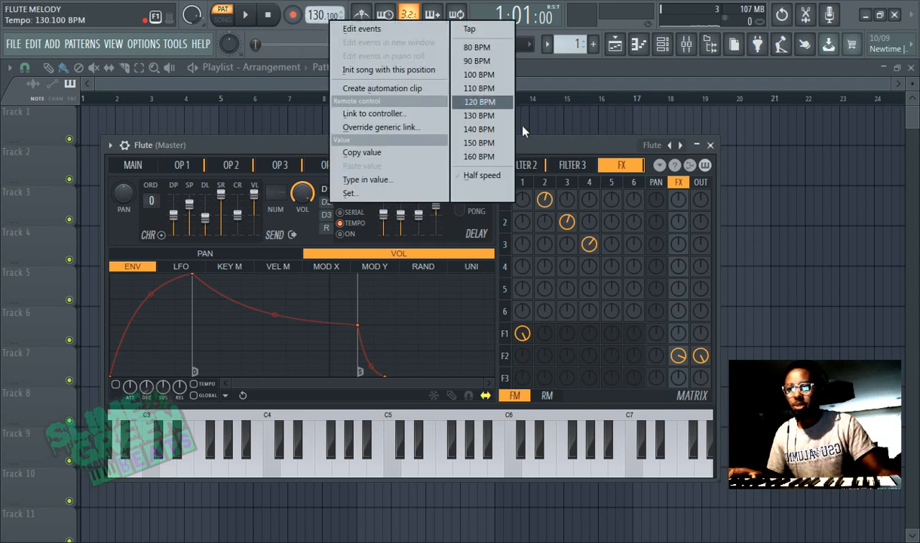
left_click(478, 74)
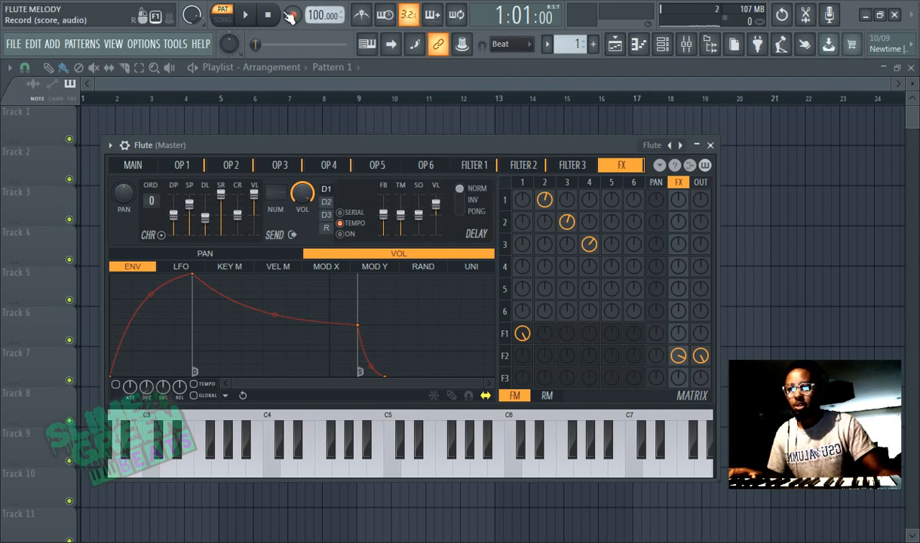
left_click(293, 15)
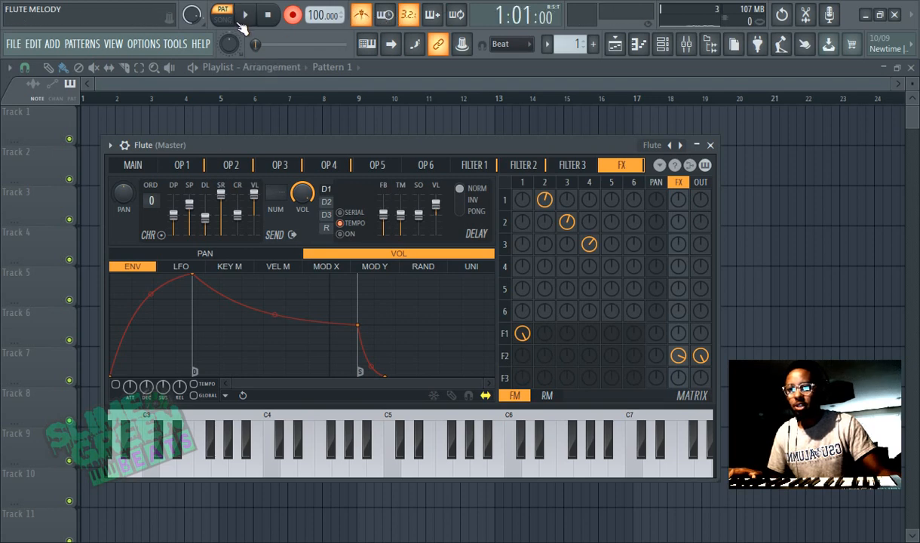
right_click(326, 15)
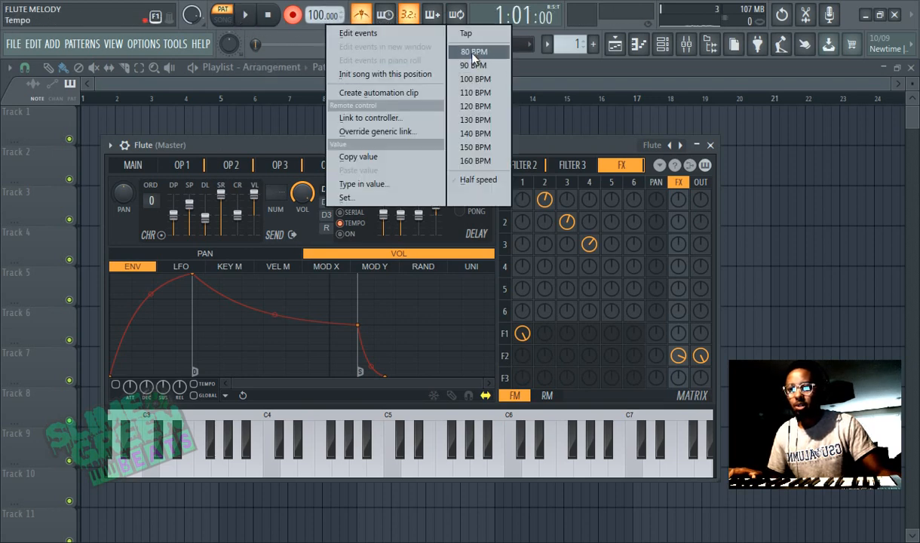
left_click(474, 52)
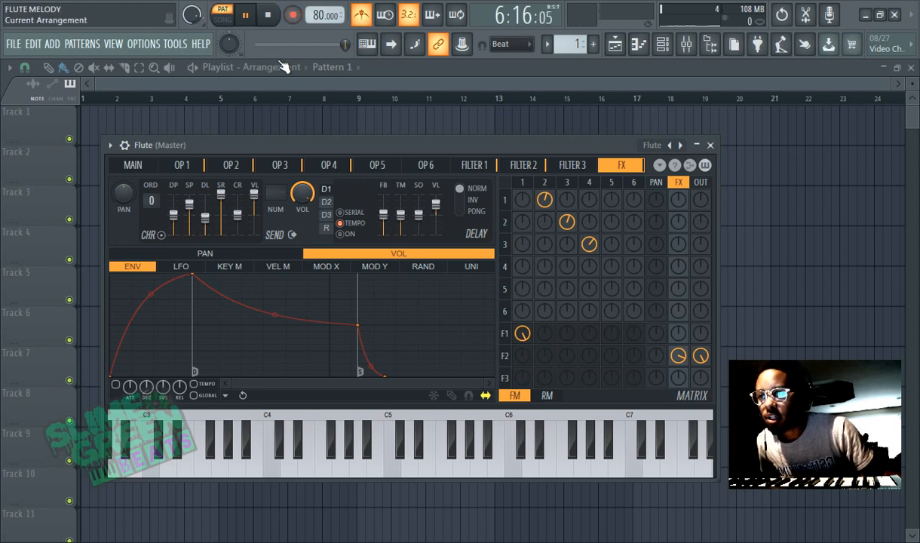
Select all flute melody notes in the piano roll so the phrase can be duplicated.
left_click(709, 145)
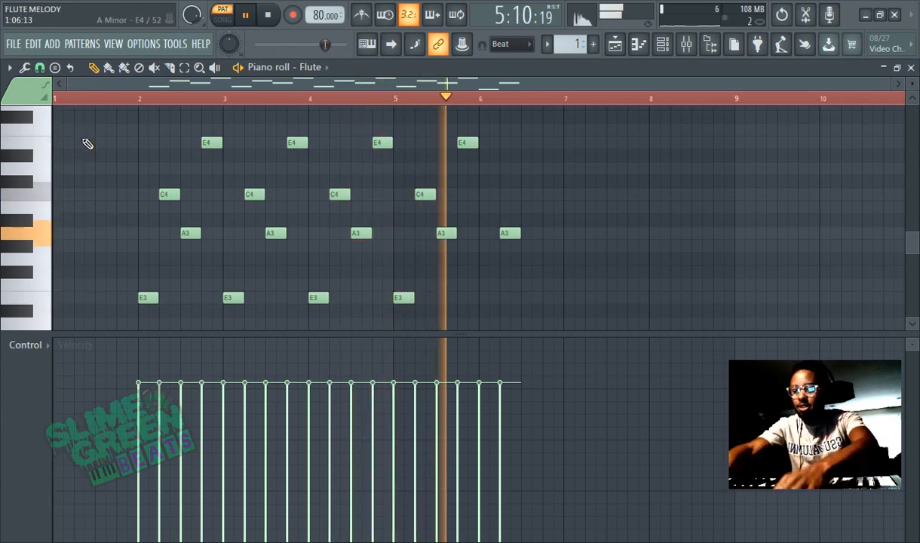
key("ctrl+a")
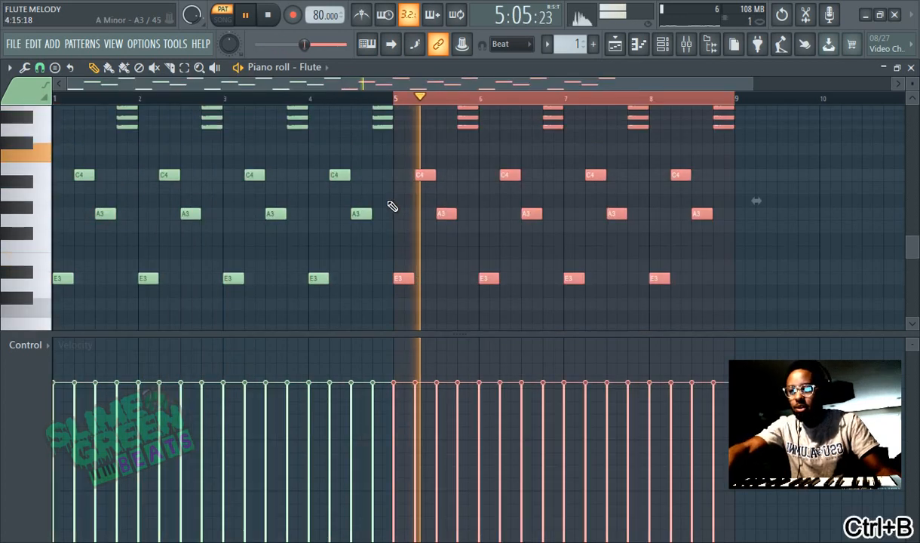
Drag notes to extend the flute melody toward a 16-bar phrase with a descending lower line.
left_click_drag(385, 248, 691, 323)
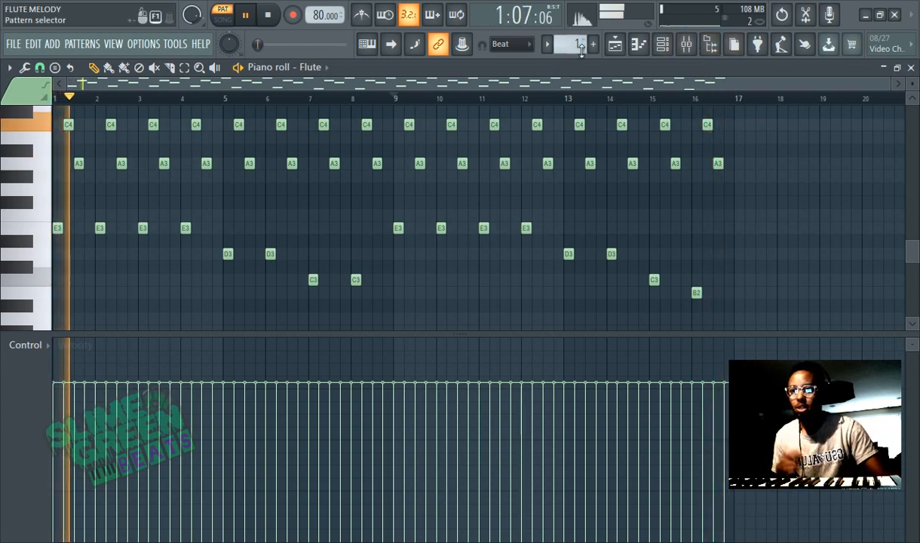
In the playlist, try 90 BPM then return to 80 BPM before stretching Pattern 1 to bar 17.
left_click(615, 44)
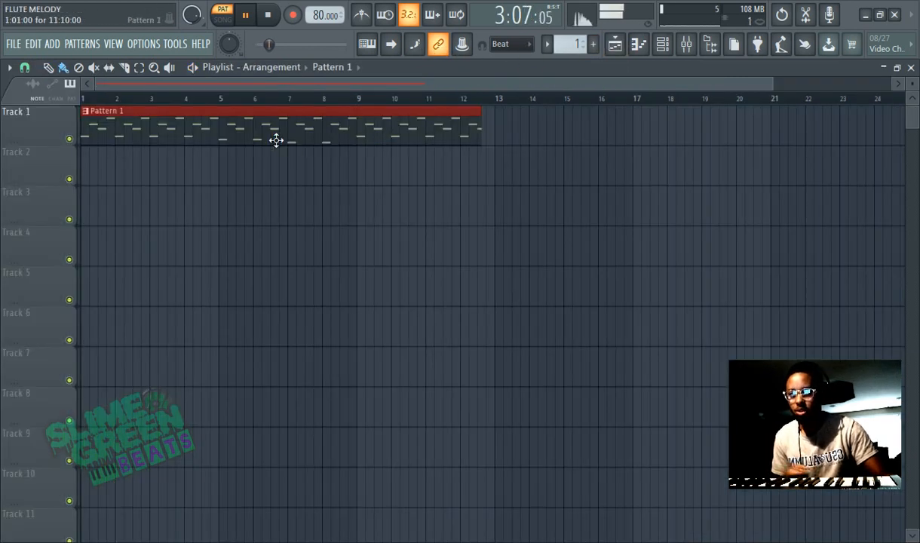
right_click(325, 15)
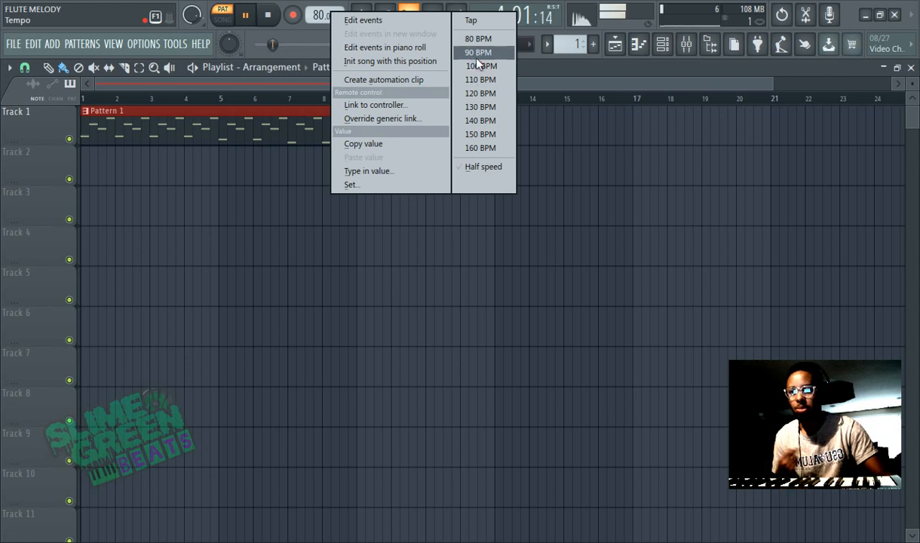
left_click(477, 52)
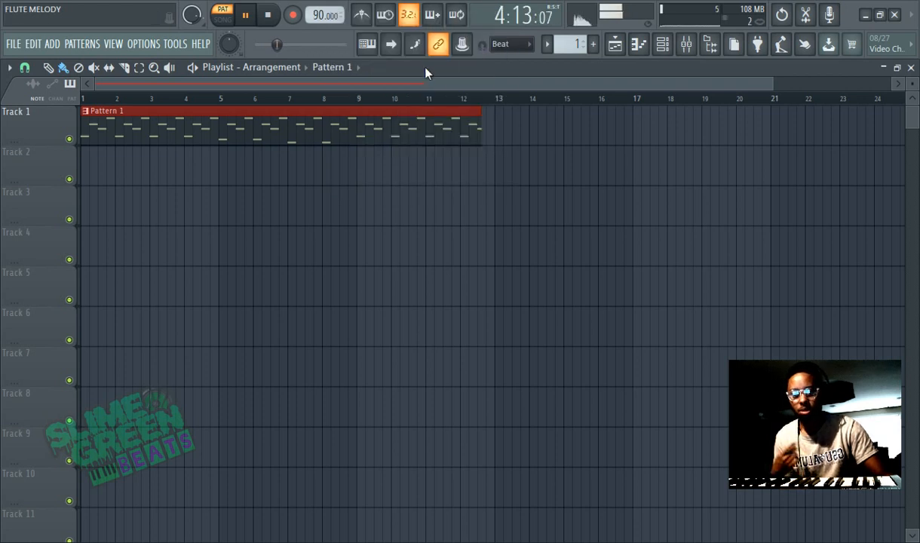
right_click(324, 15)
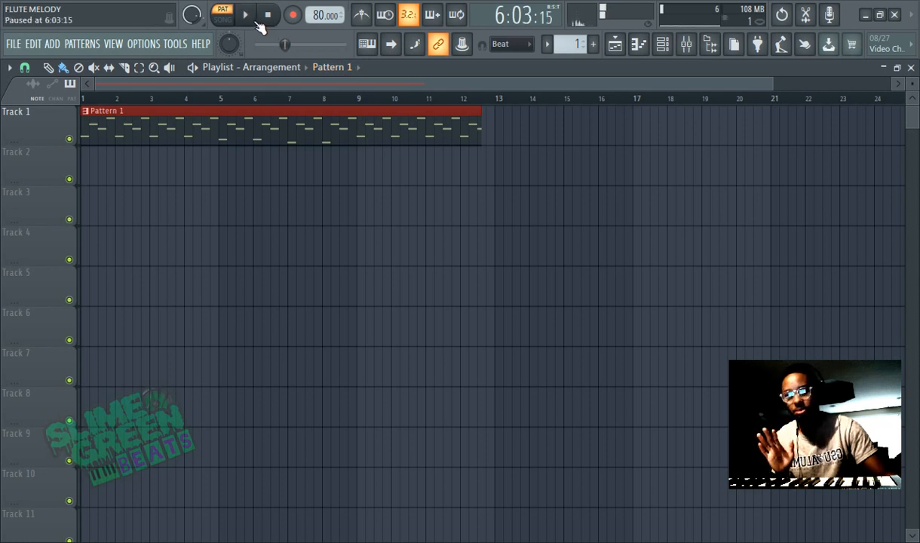
left_click(222, 15)
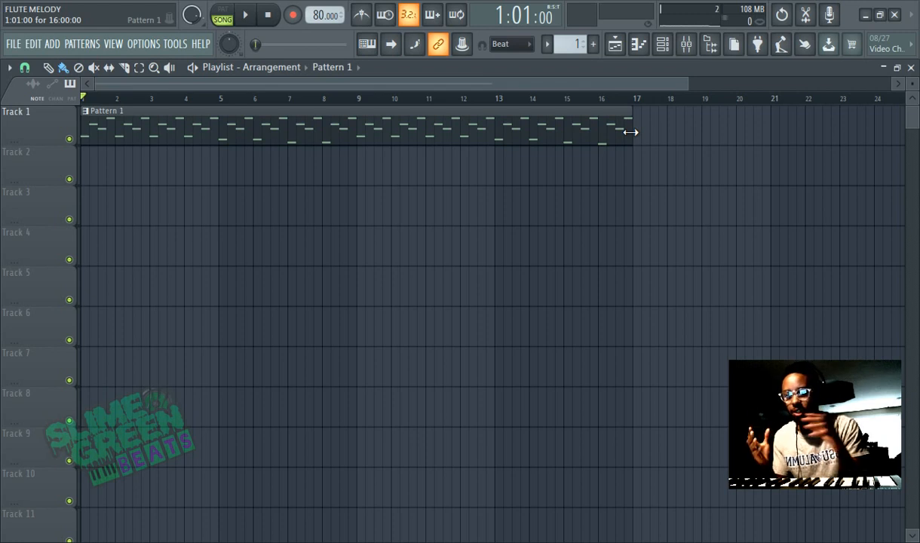
Play the song, reopen the channel rack and piano roll, and create a new empty pattern.
left_click(244, 16)
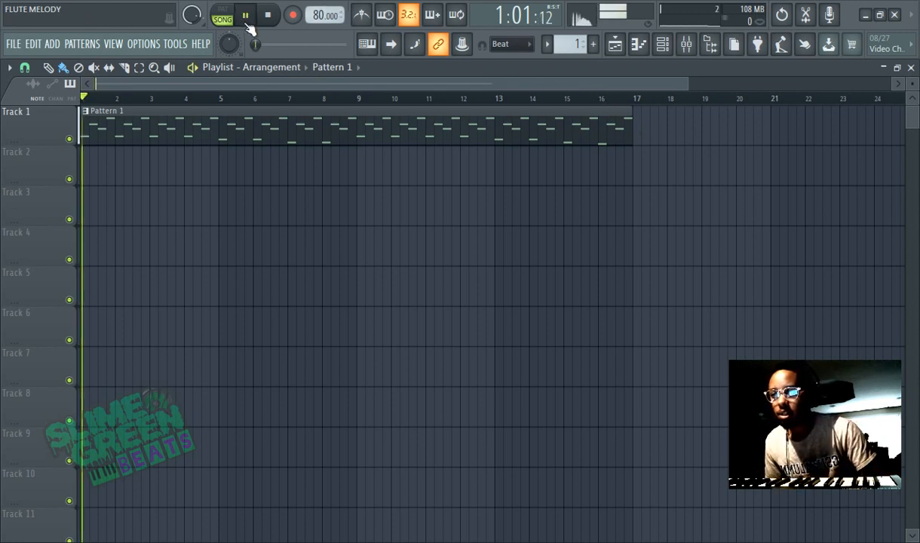
left_click(662, 44)
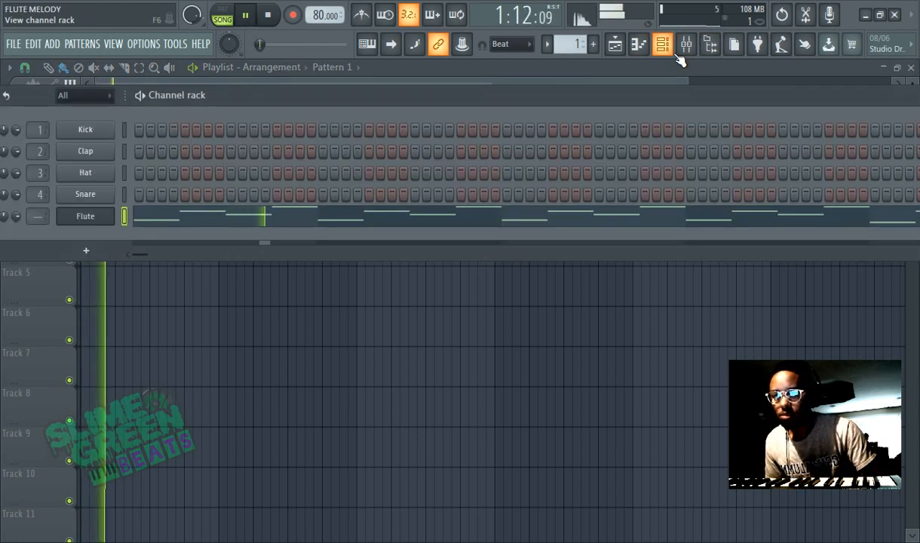
left_click(662, 44)
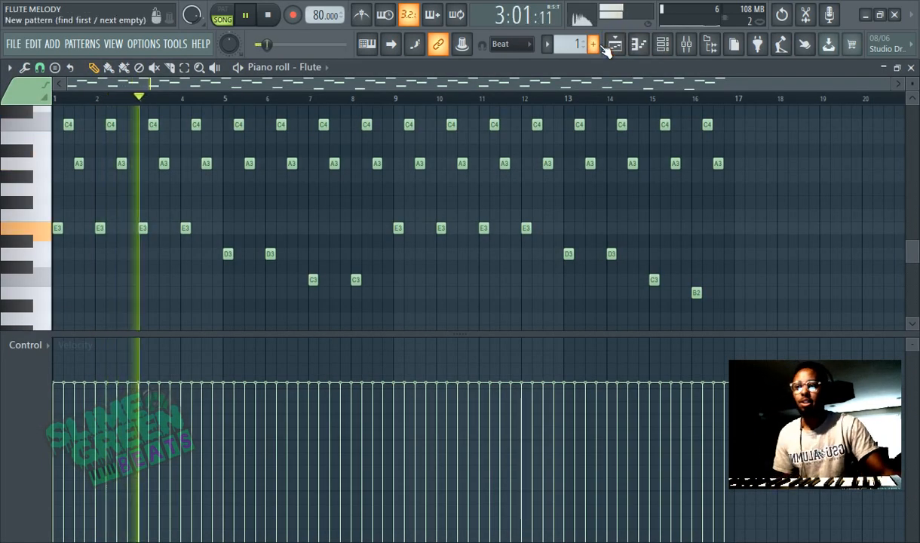
left_click(593, 43)
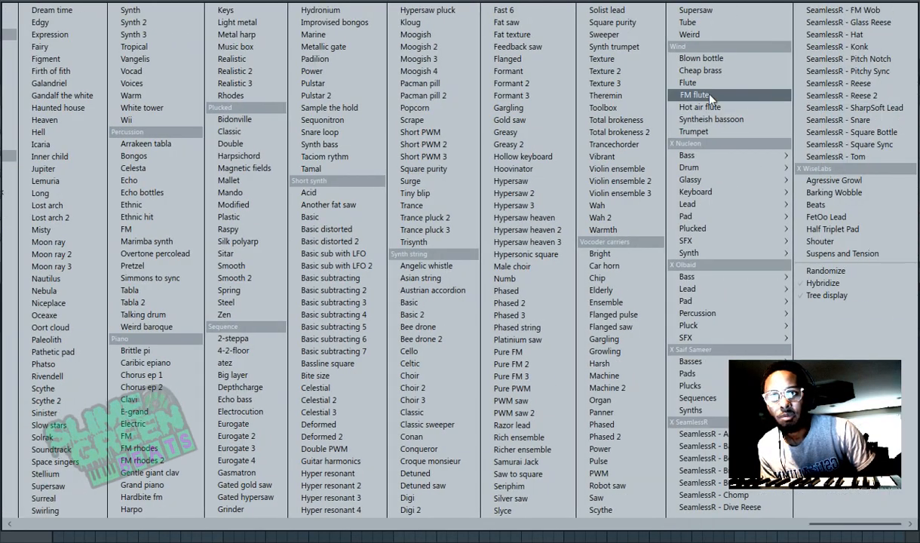
Load the Hot air flute preset as a second layer and preview it with a play/stop.
left_click(697, 95)
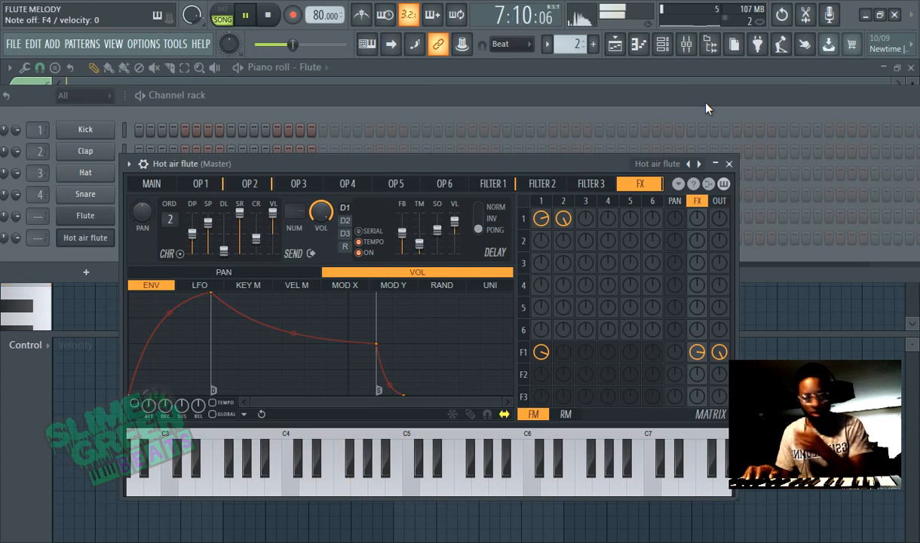
left_click(339, 467)
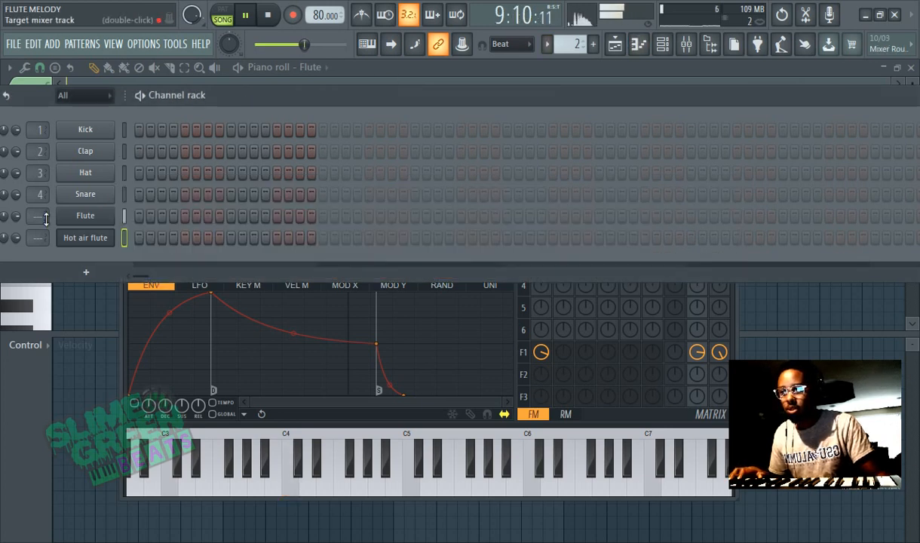
left_click(238, 468)
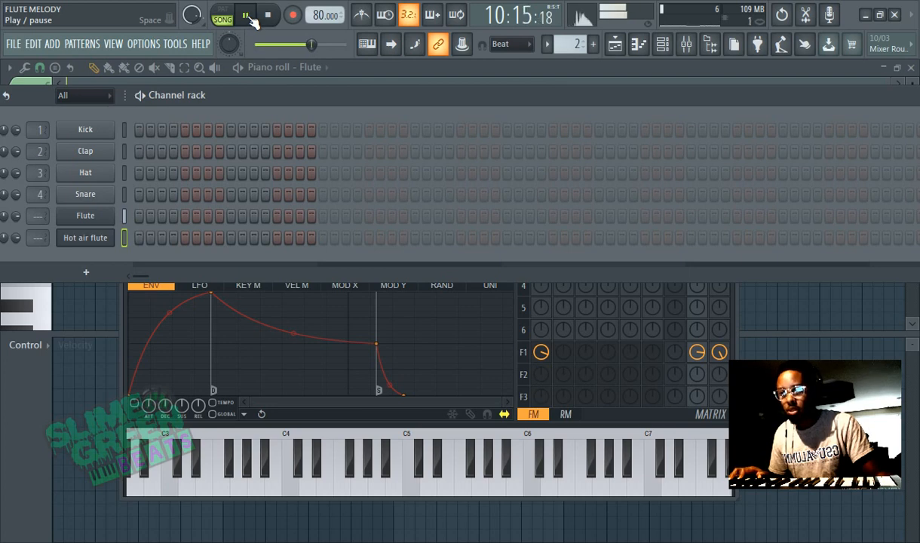
left_click(290, 465)
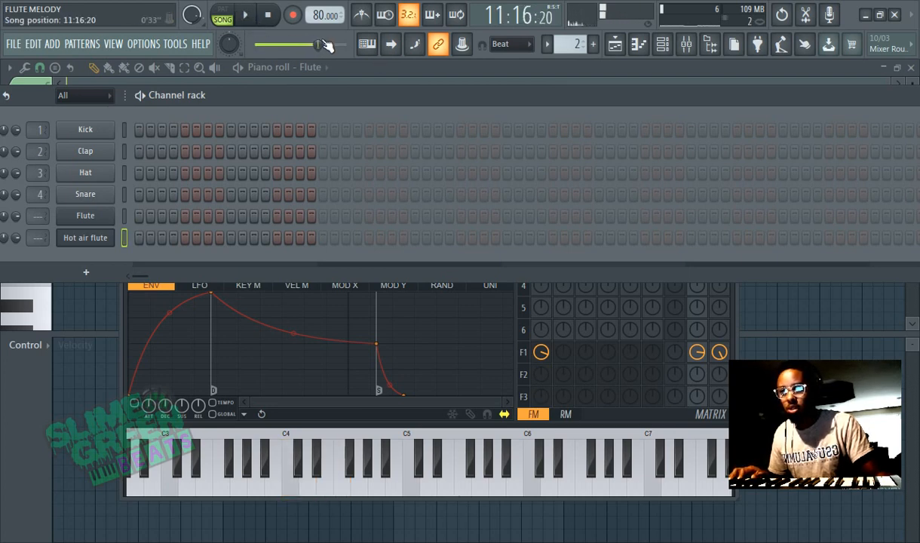
left_click(293, 15)
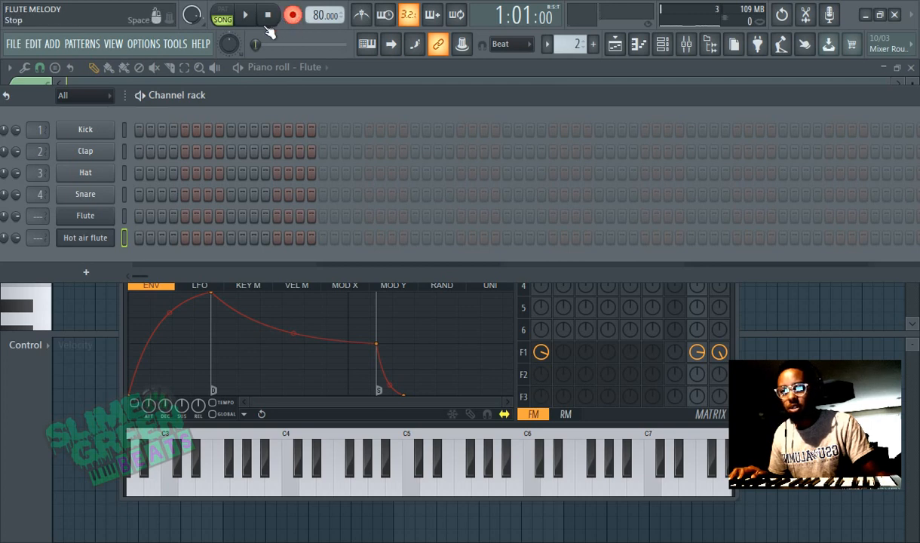
Record the second flute melody into Pattern 2 and start playback of the layered result.
left_click(244, 15)
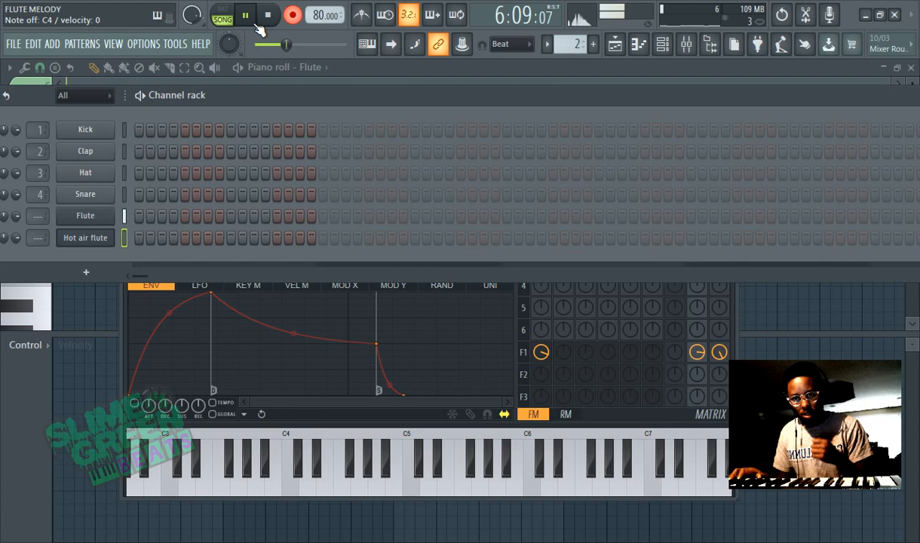
left_click(256, 468)
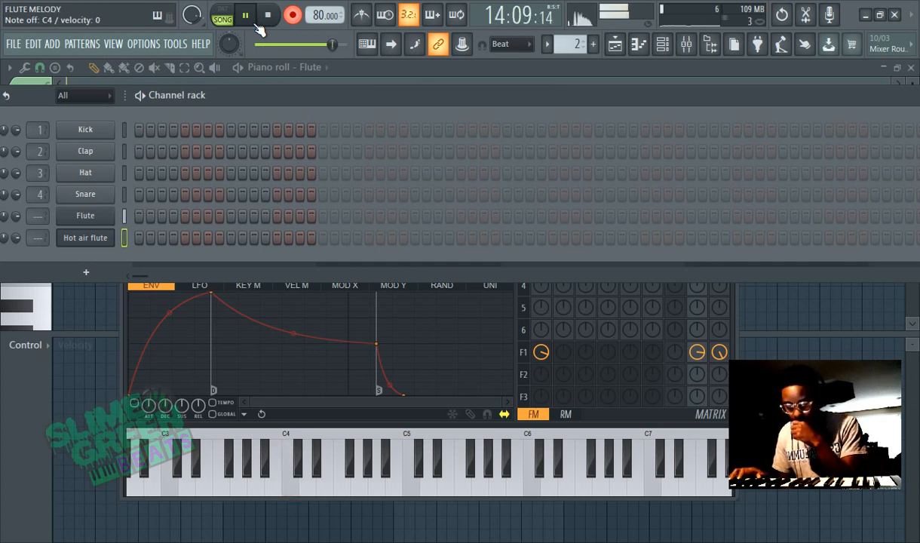
left_click(256, 468)
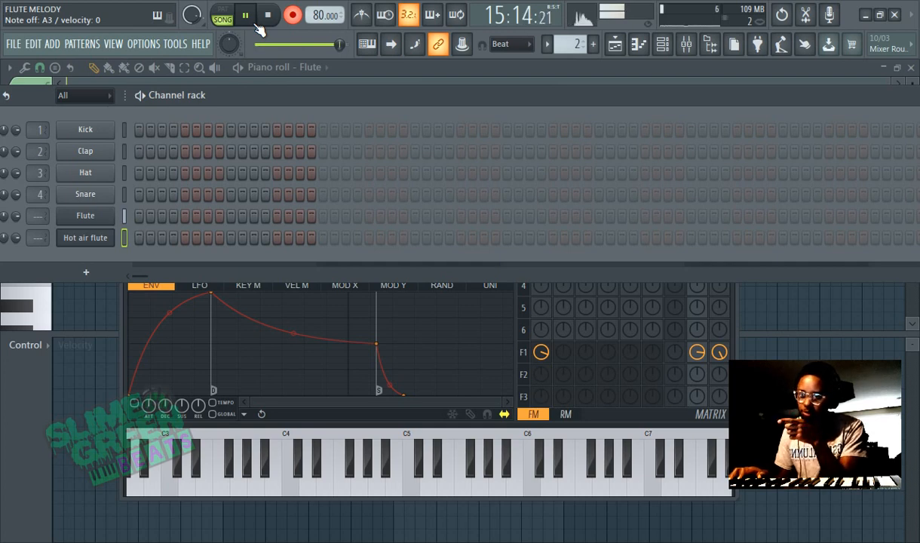
left_click(238, 468)
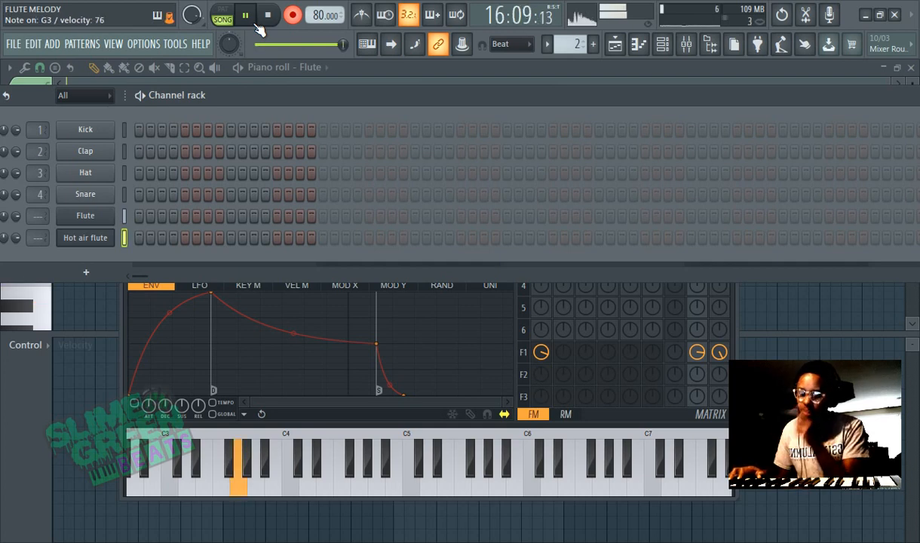
left_click(293, 15)
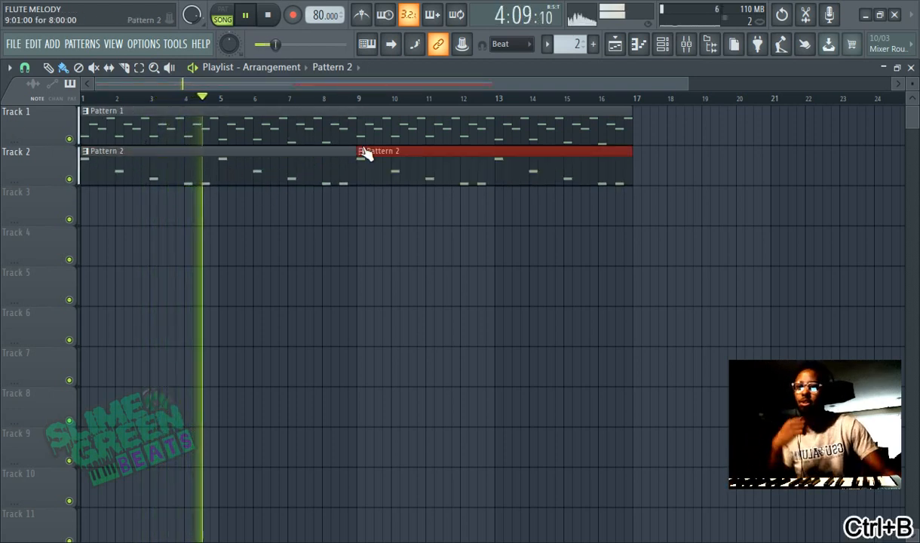
Open the mixer, return to the channel rack and bring up the Sytrus preset browser.
left_click(685, 44)
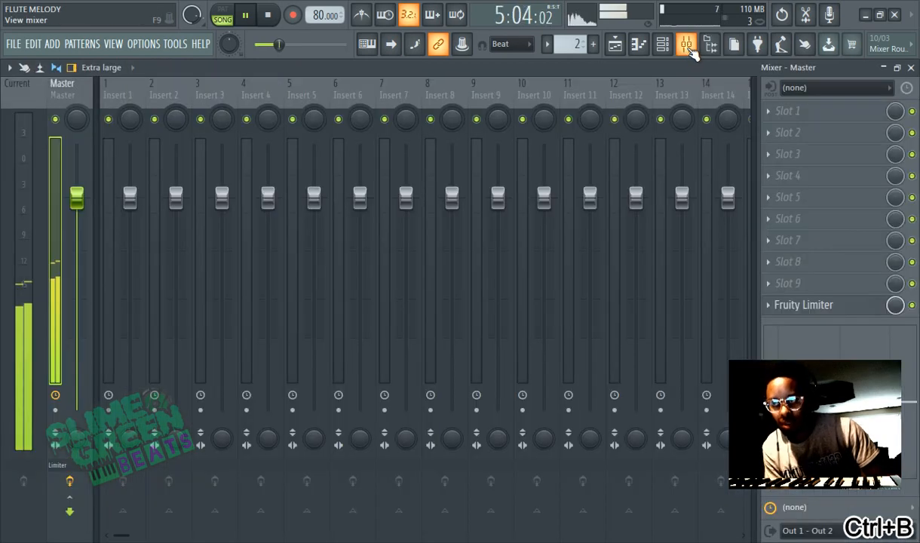
left_click(662, 44)
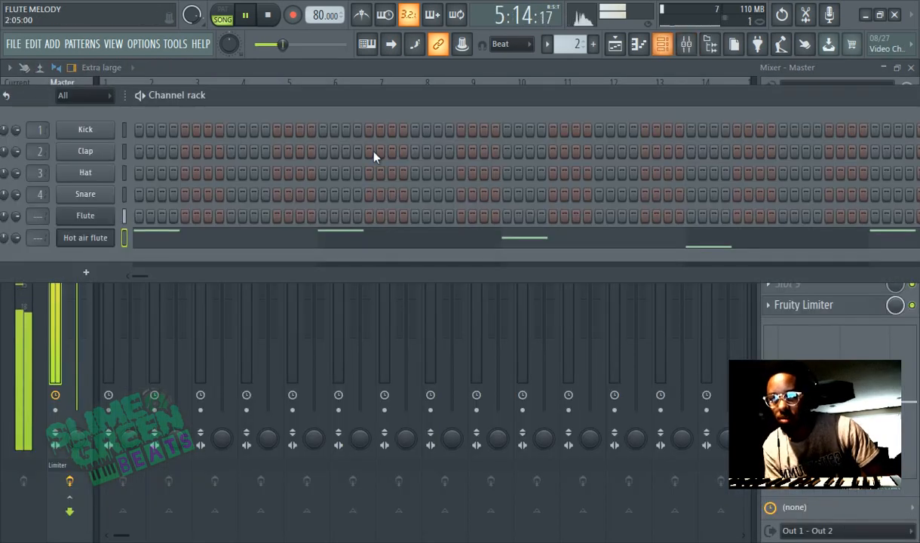
left_click(84, 238)
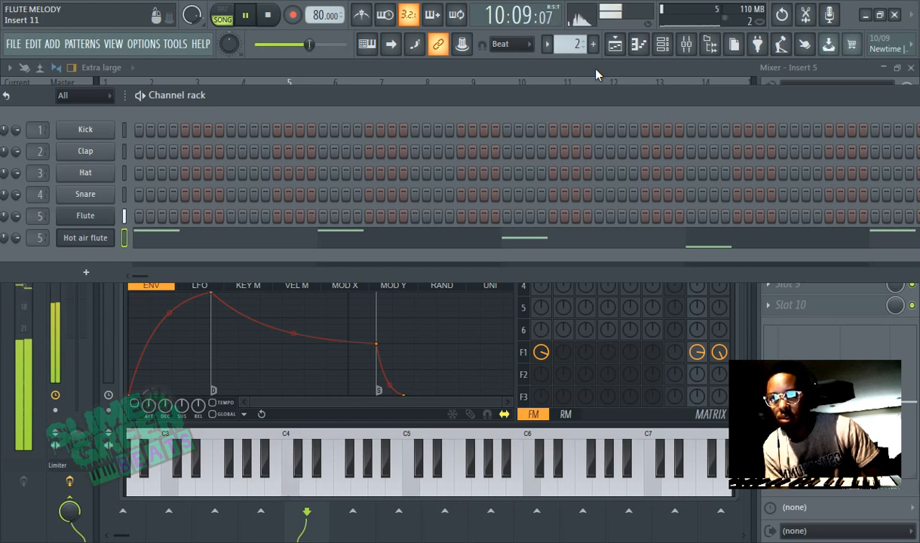
right_click(85, 216)
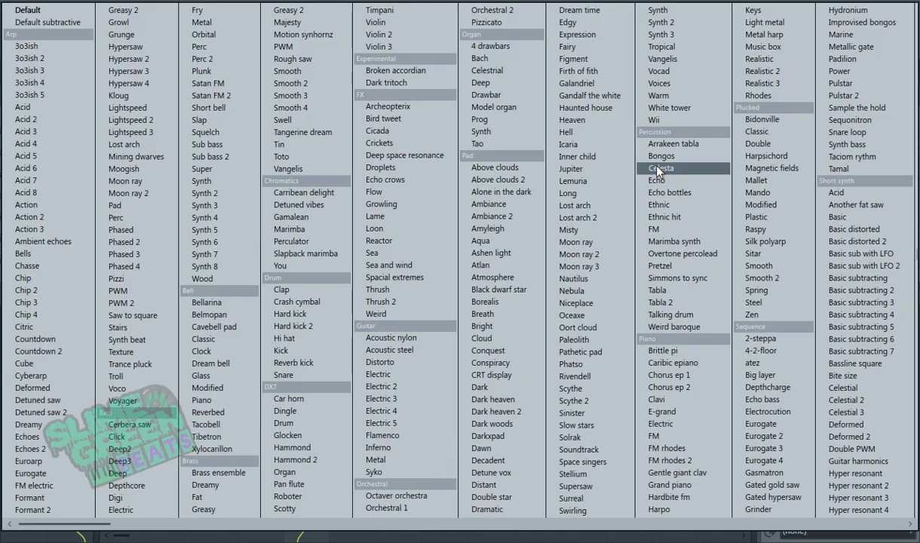
Load the FM flute preset on a channel routed to Insert 5 and record an eight-bar melody.
scroll("right", 3)
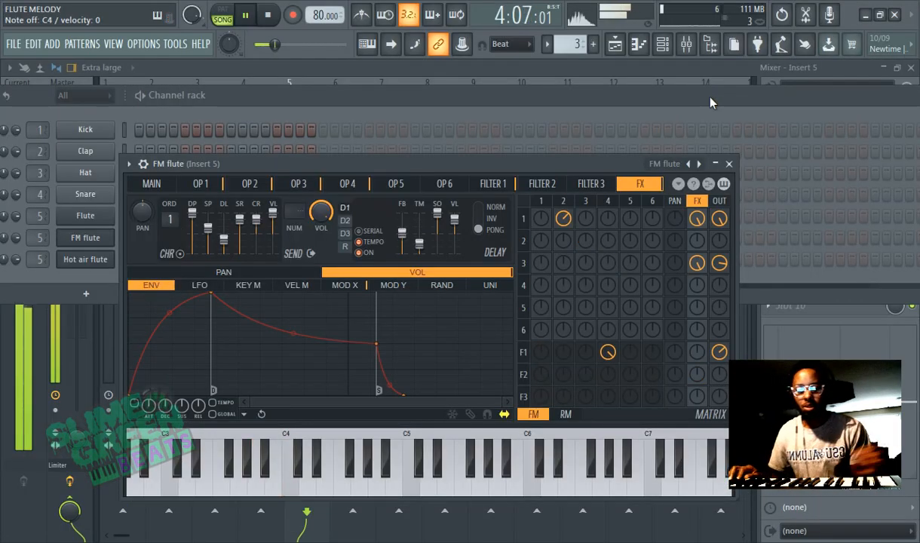
left_click(324, 468)
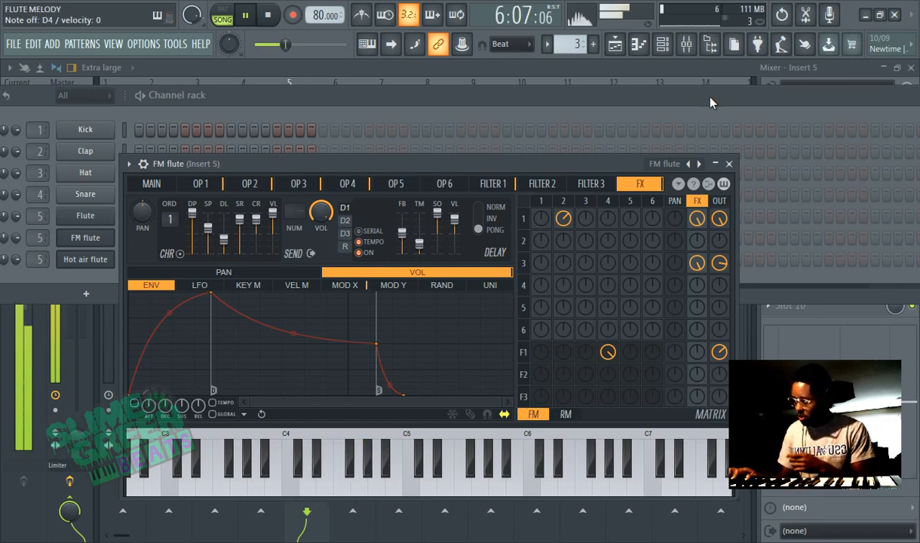
left_click(305, 468)
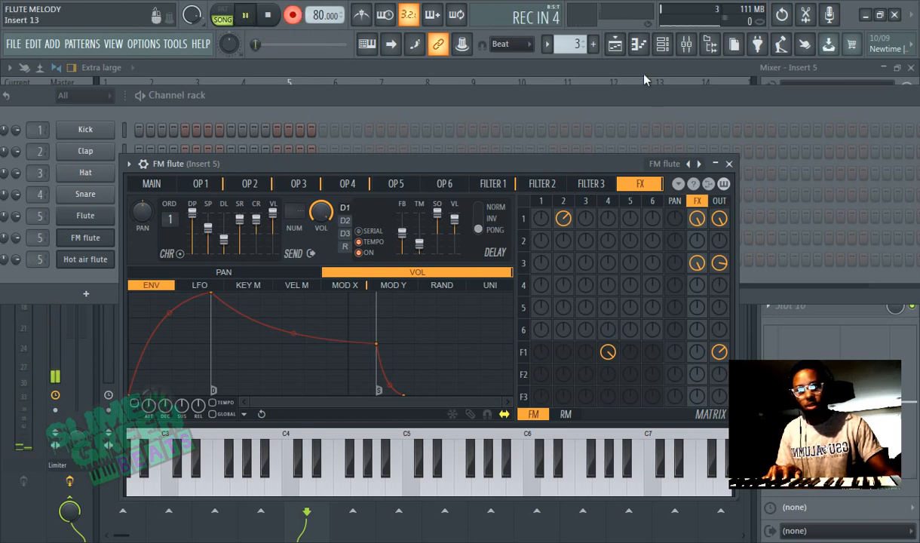
left_click(615, 44)
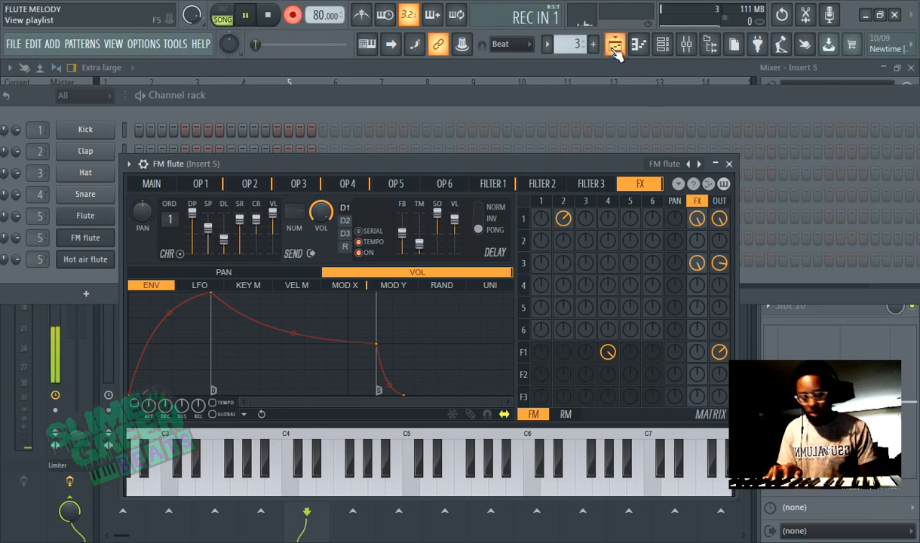
left_click(359, 468)
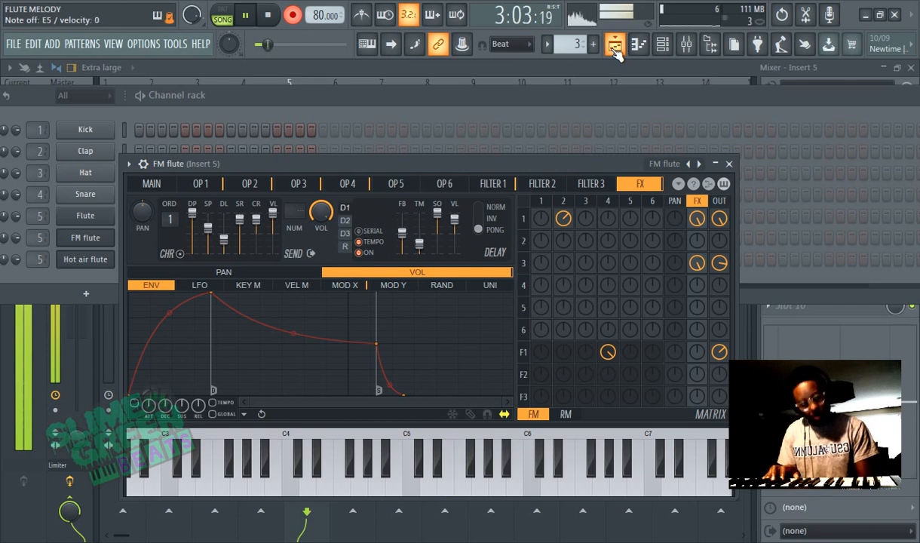
left_click(359, 468)
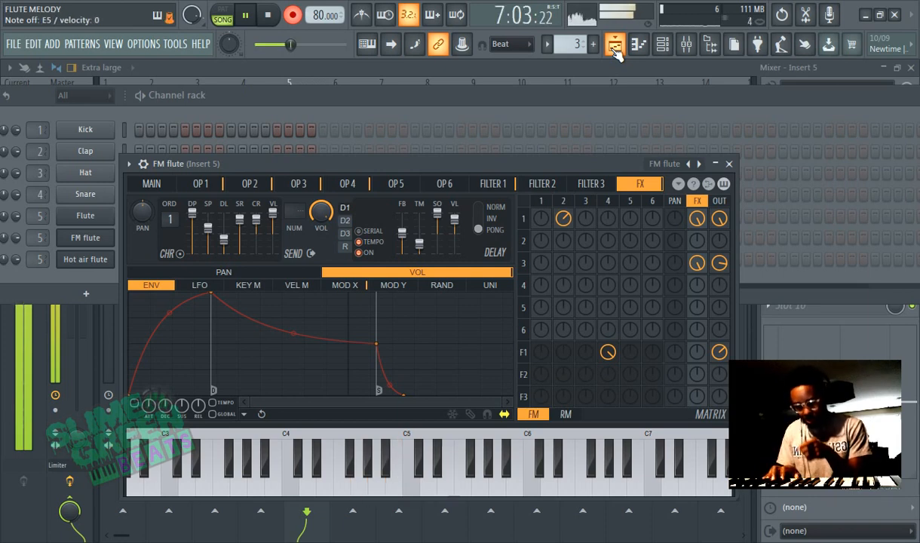
left_click(359, 467)
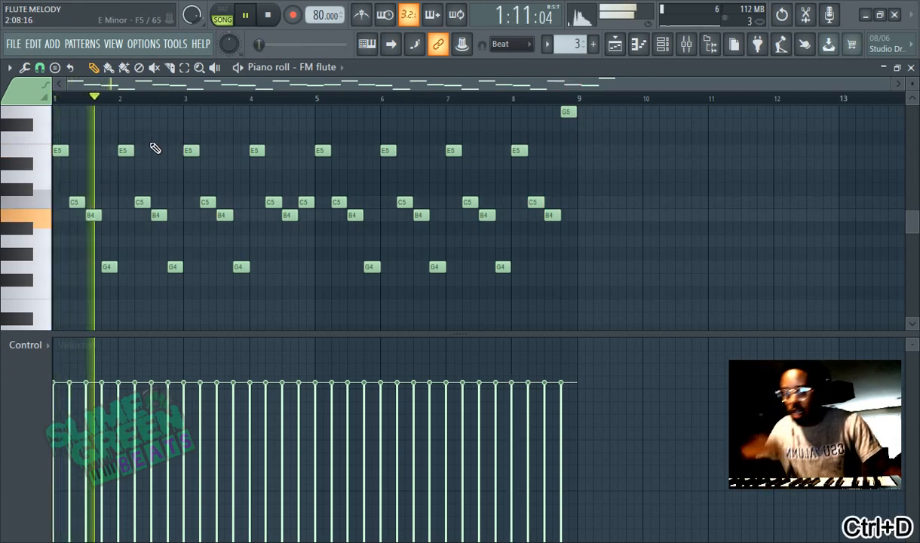
Select all the recorded FM flute notes in the piano roll for cleanup.
key("ctrl+a")
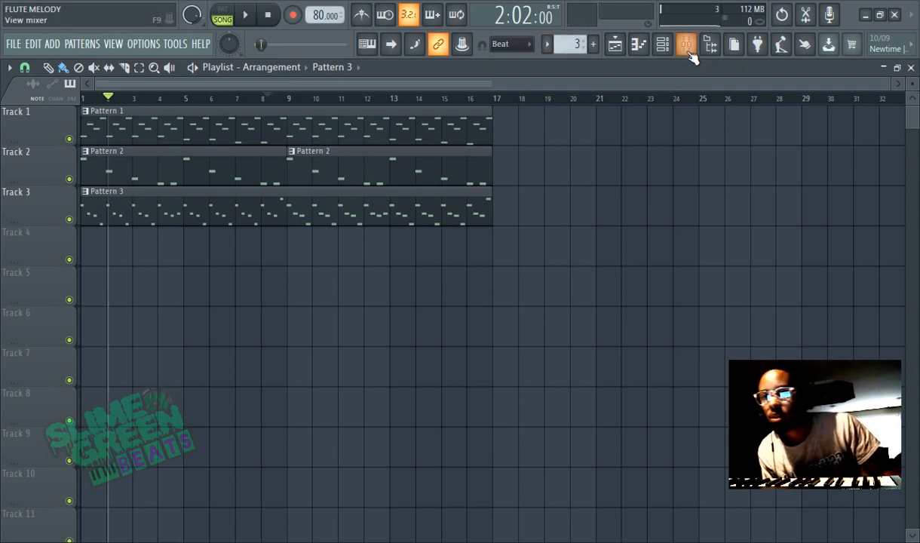
Show the mixer on Insert 5 with its first effect slot's plugin menu listed.
left_click(685, 44)
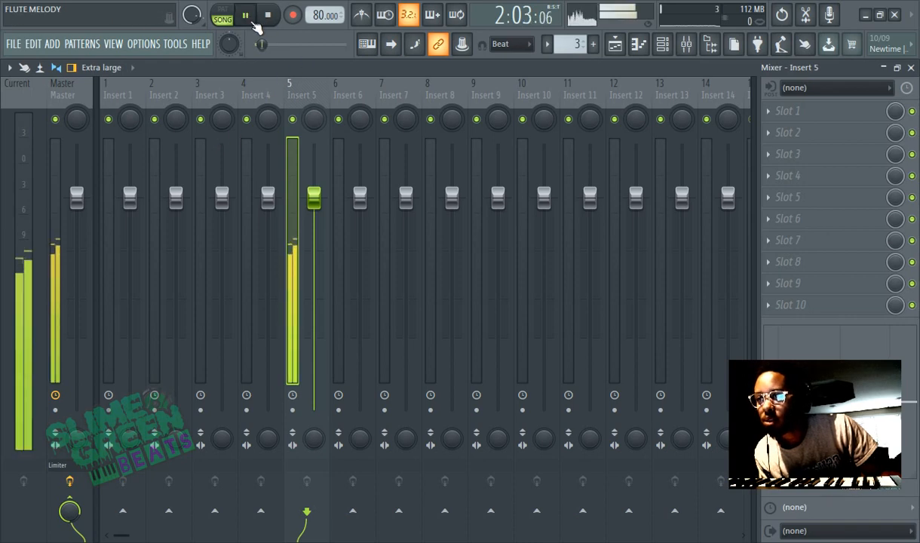
left_click(775, 130)
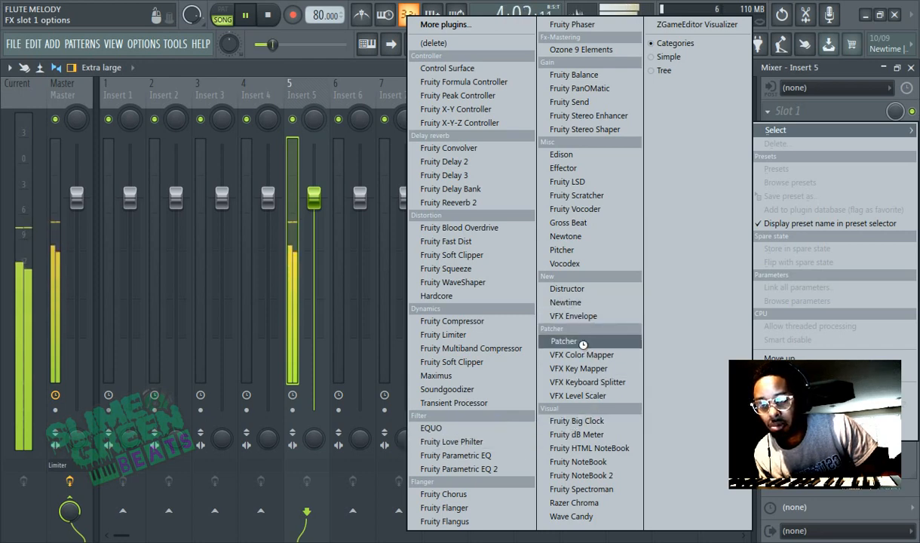
Load Patcher one-knob compressor and reverb on Insert 5 and set their amounts.
left_click(564, 341)
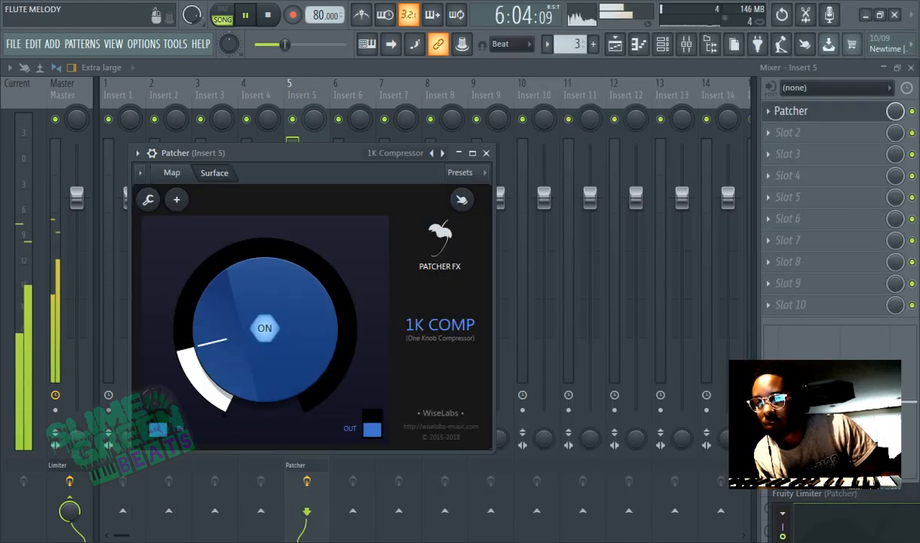
left_click_drag(219, 354, 272, 272)
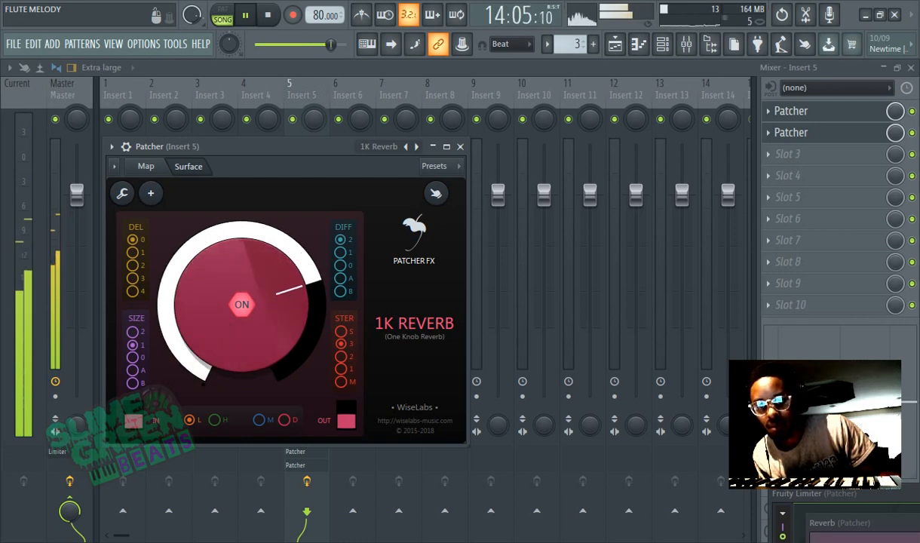
left_click_drag(279, 290, 203, 309)
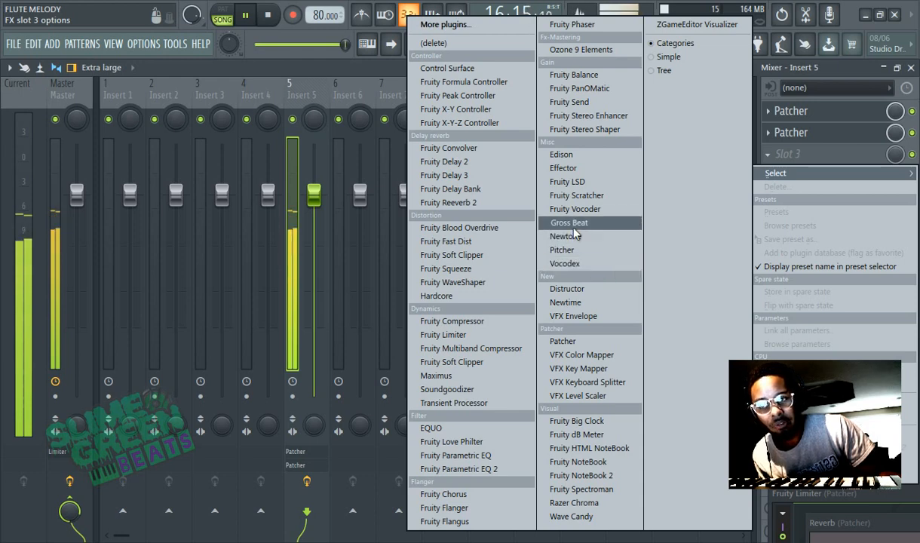
mouse_move(563, 341)
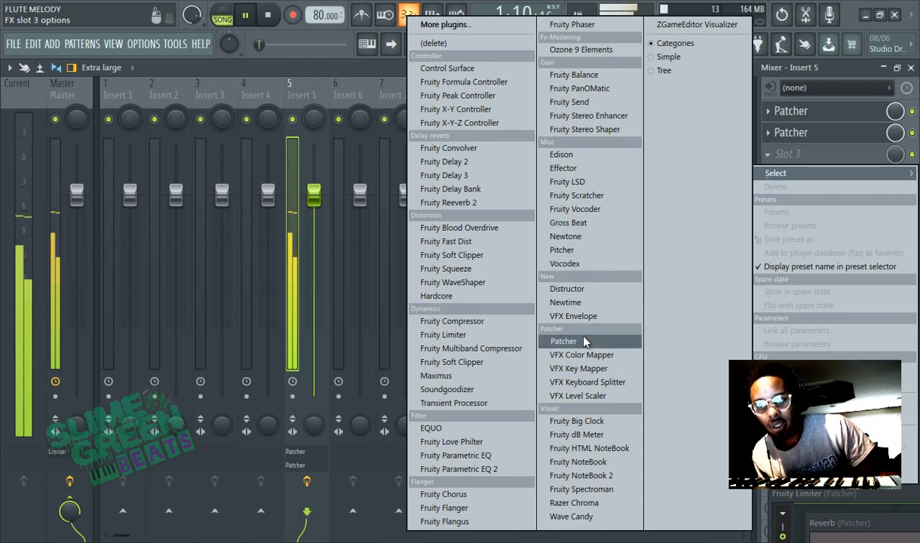
Load a third Patcher with Youlean Simple EQ - Keyboards and lower Warmth slightly.
left_click(563, 341)
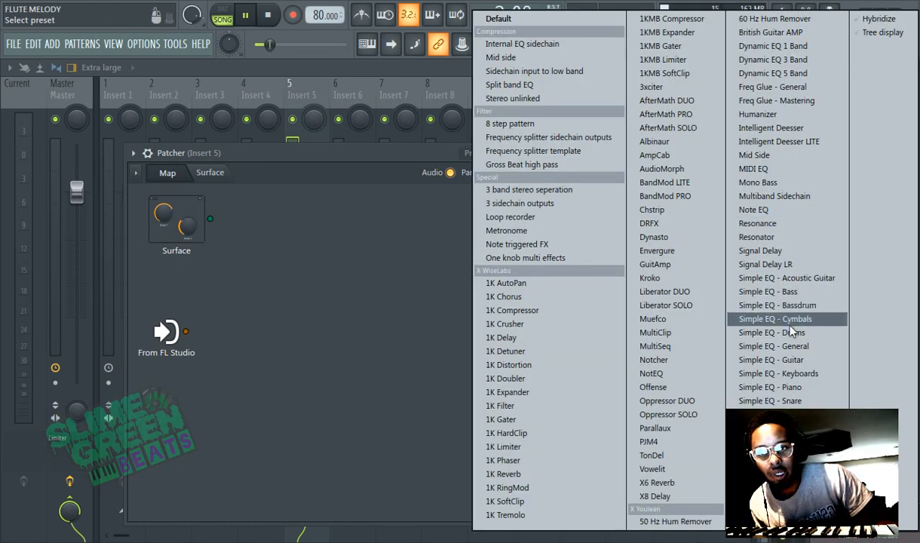
mouse_move(788, 374)
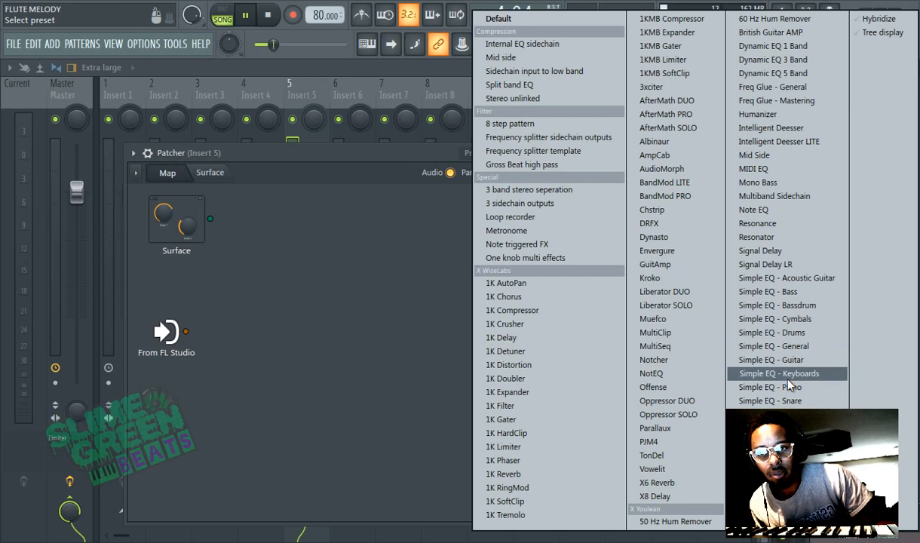
left_click(778, 375)
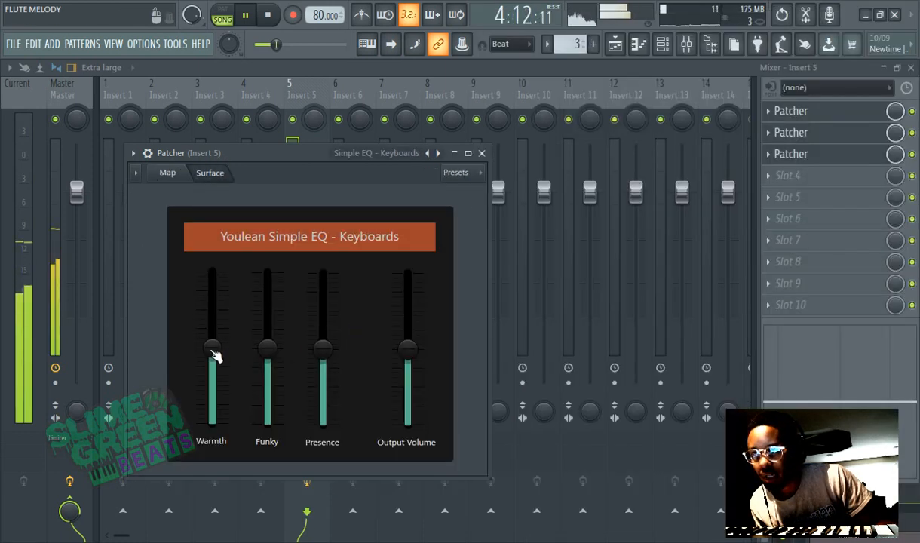
left_click_drag(215, 355, 214, 332)
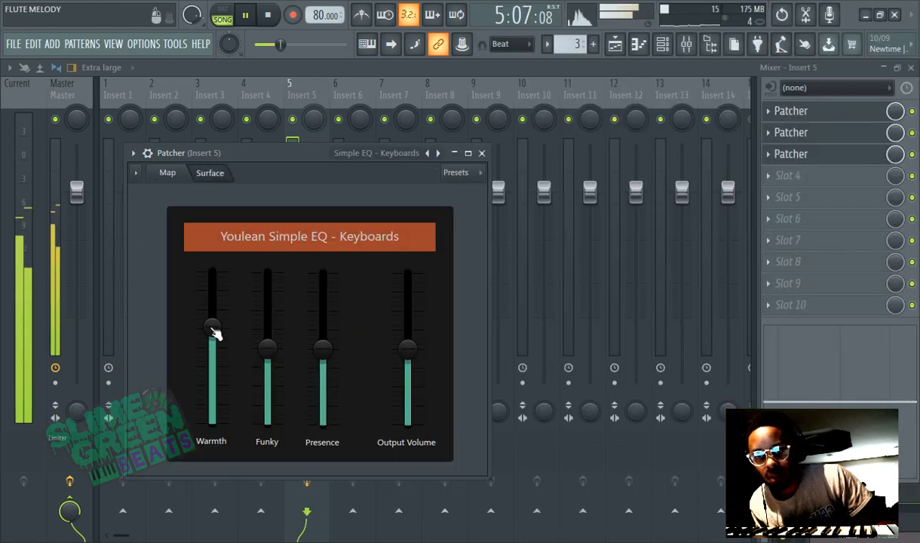
left_click_drag(211, 332, 211, 324)
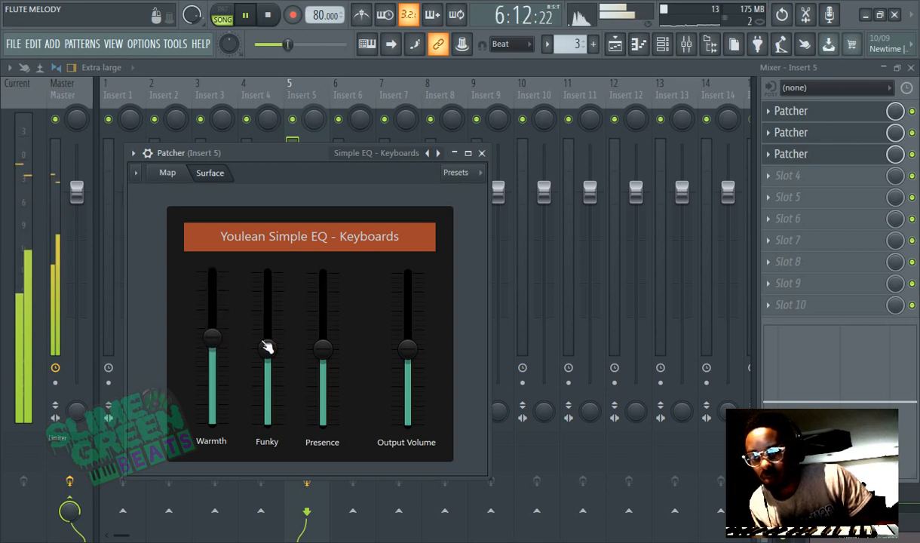
Raise the Funky fader on the keyboard EQ and fine-tune it.
left_click_drag(323, 347, 323, 284)
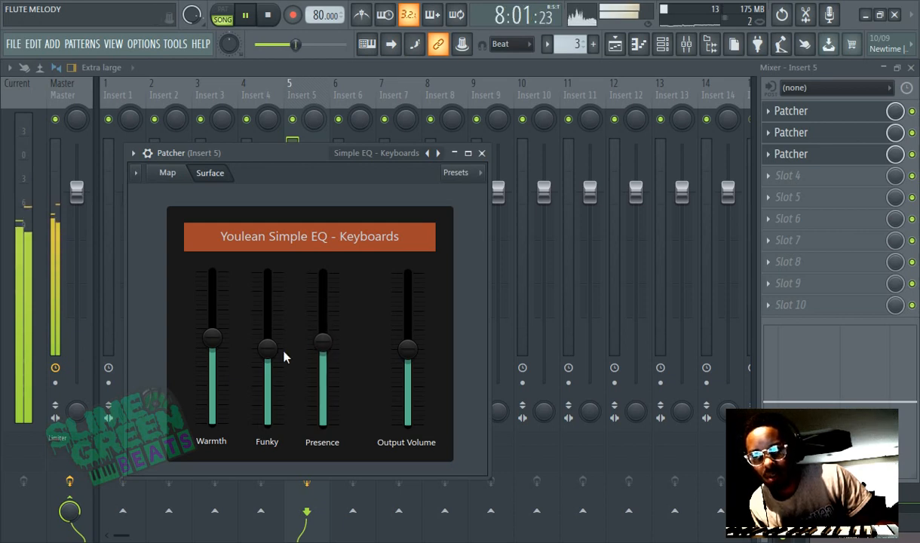
left_click_drag(267, 347, 267, 294)
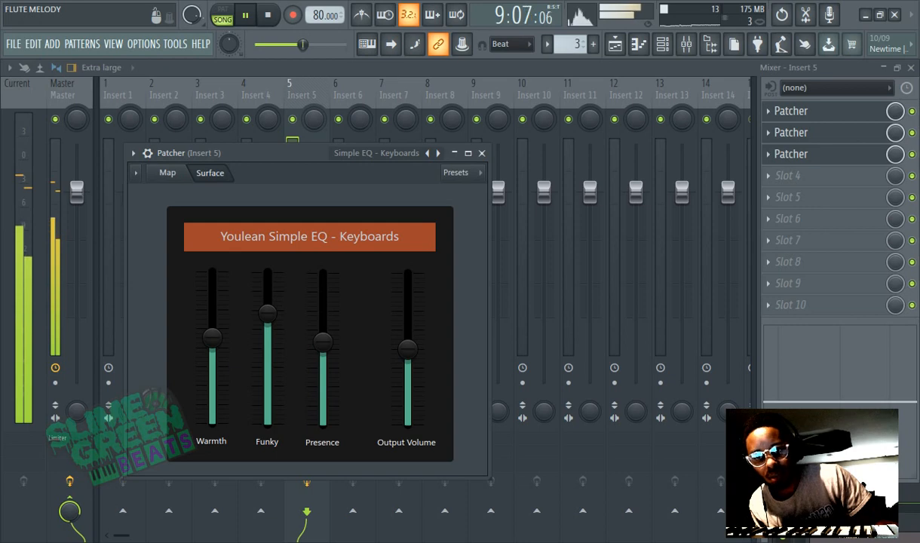
left_click_drag(267, 313, 267, 340)
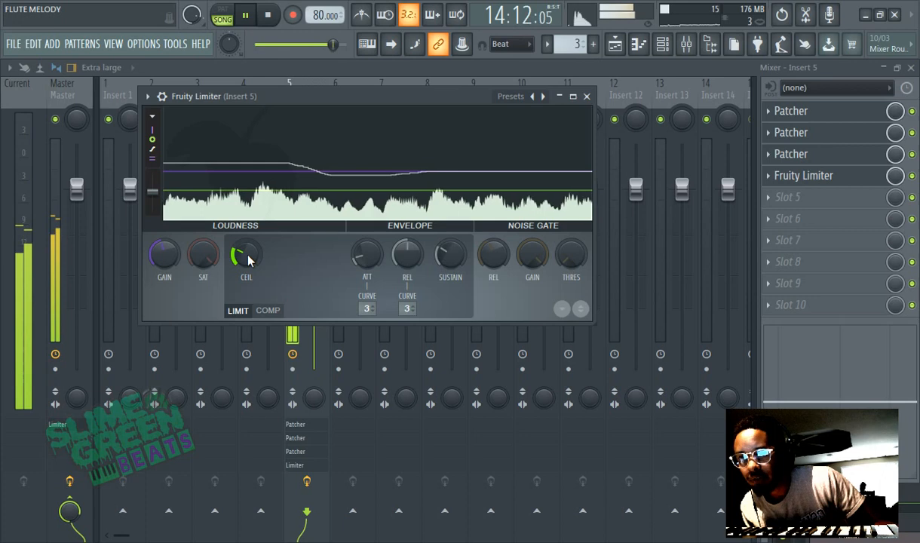
Set the Fruity Limiter's output ceiling on Insert 5's fourth slot.
left_click_drag(246, 255, 246, 249)
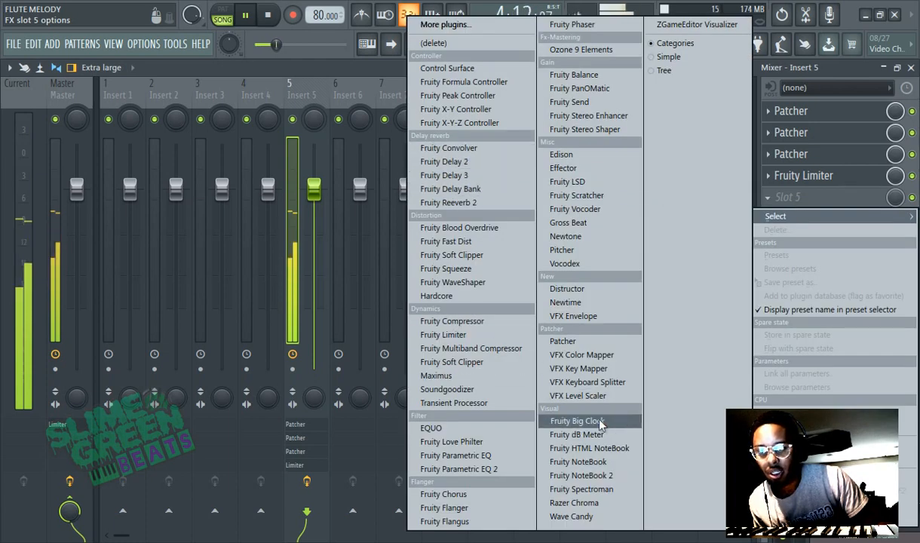
Load Fruity Parametric EQ 2 into slot 5 and make band 7 a low-pass filter.
left_click(459, 468)
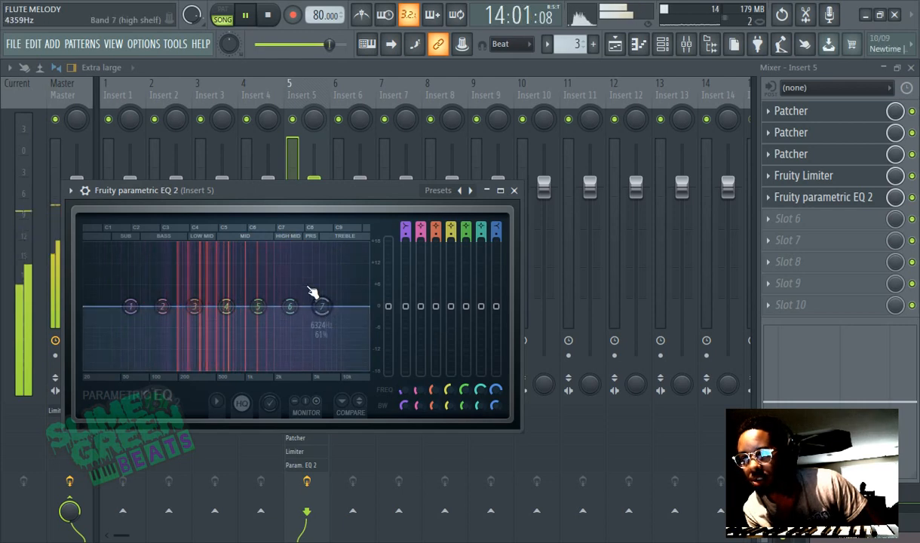
right_click(320, 304)
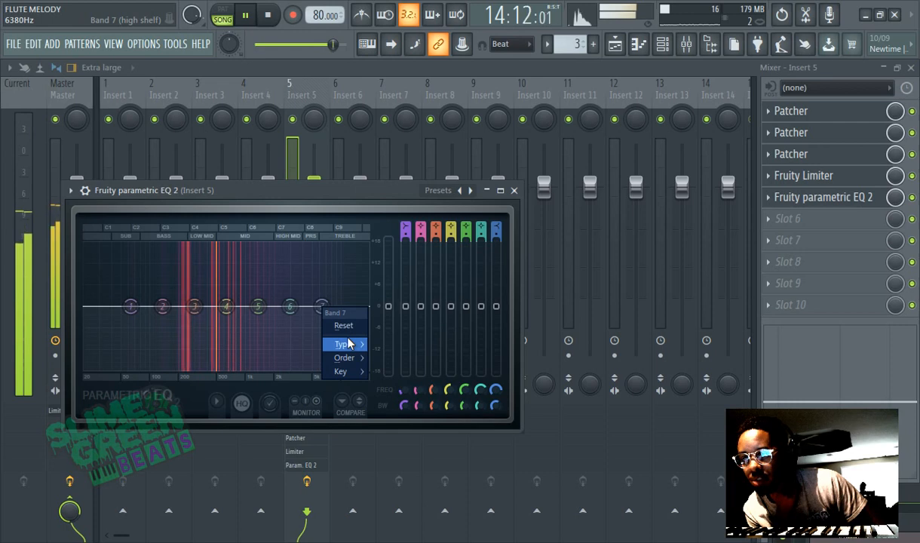
left_click(344, 344)
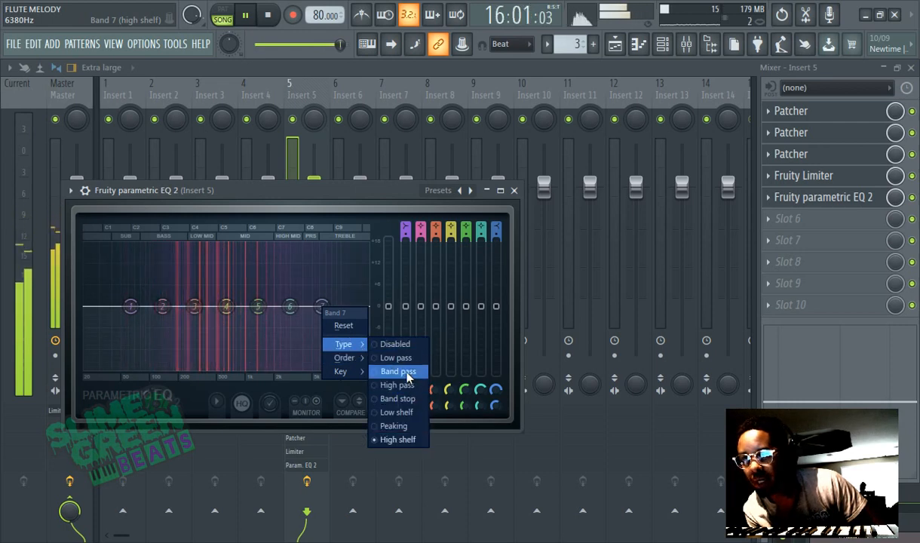
left_click(395, 358)
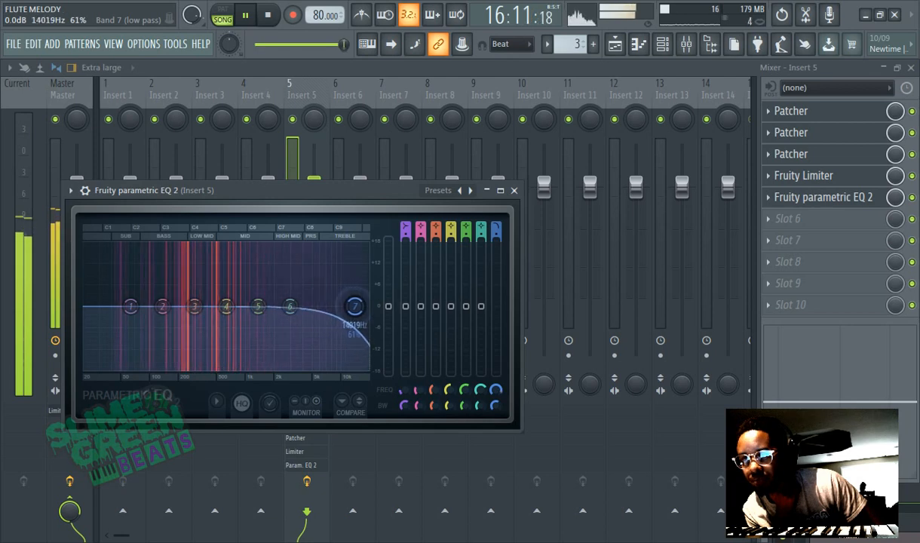
Sweep the band-7 low-pass cutoff around and settle it near 16 kHz.
left_click_drag(355, 308, 341, 308)
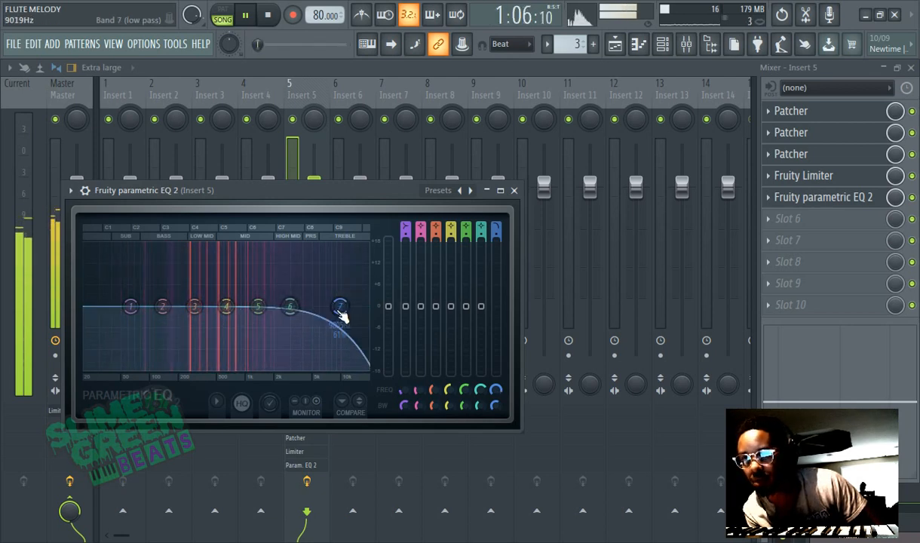
left_click_drag(341, 304, 370, 309)
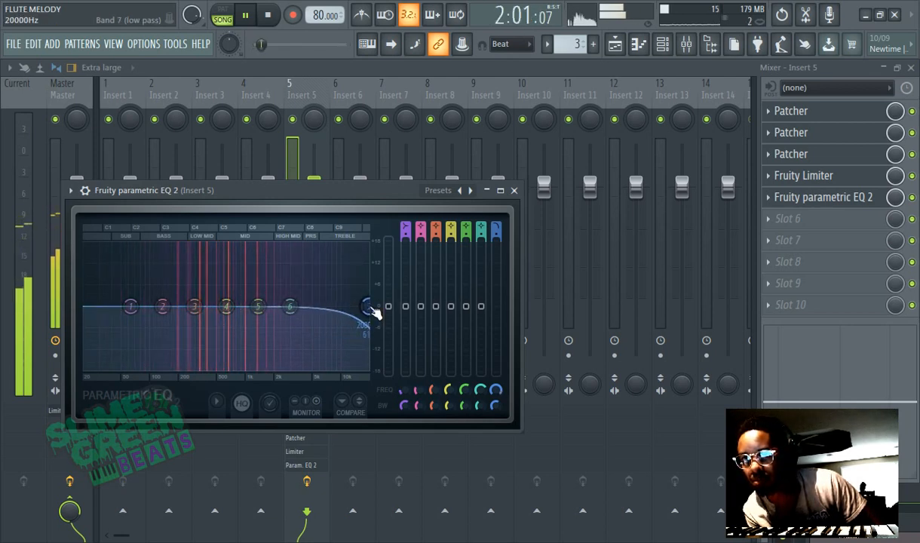
left_click_drag(365, 308, 332, 309)
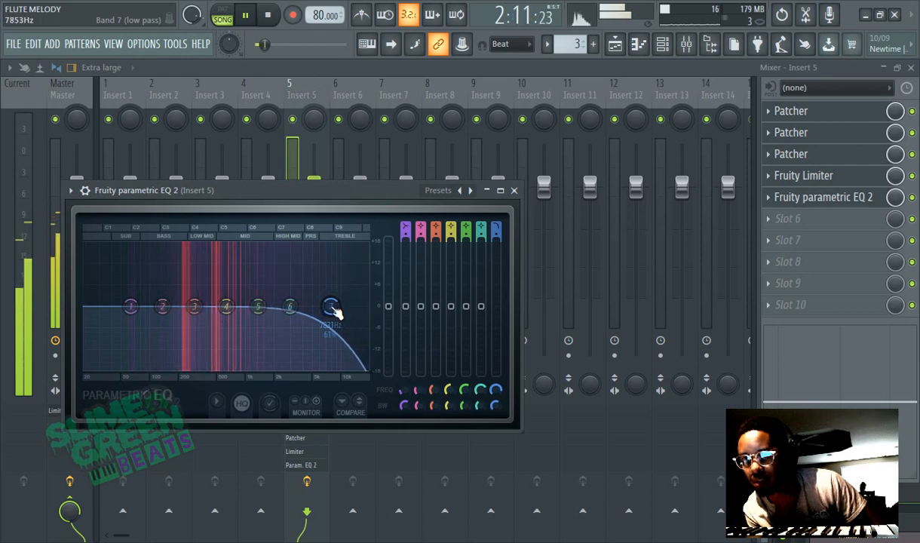
left_click_drag(332, 310, 289, 304)
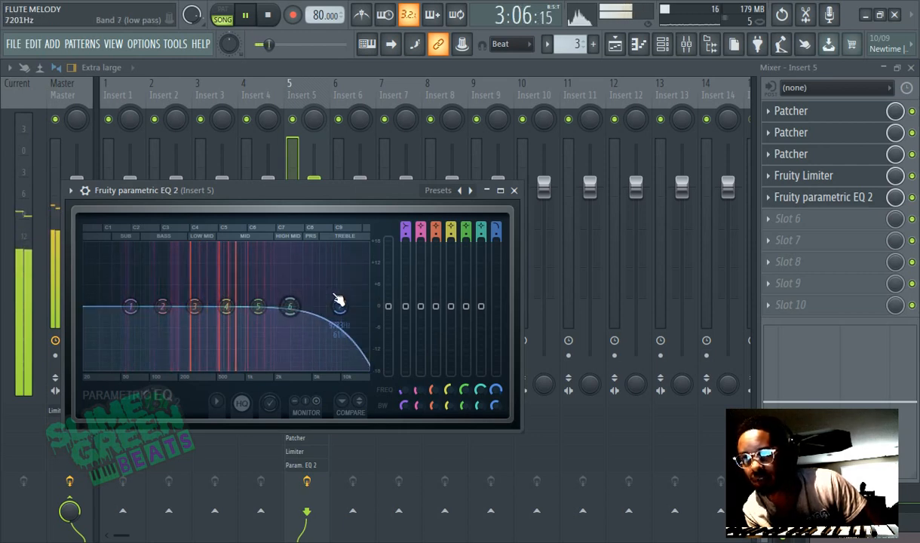
left_click_drag(290, 305, 341, 304)
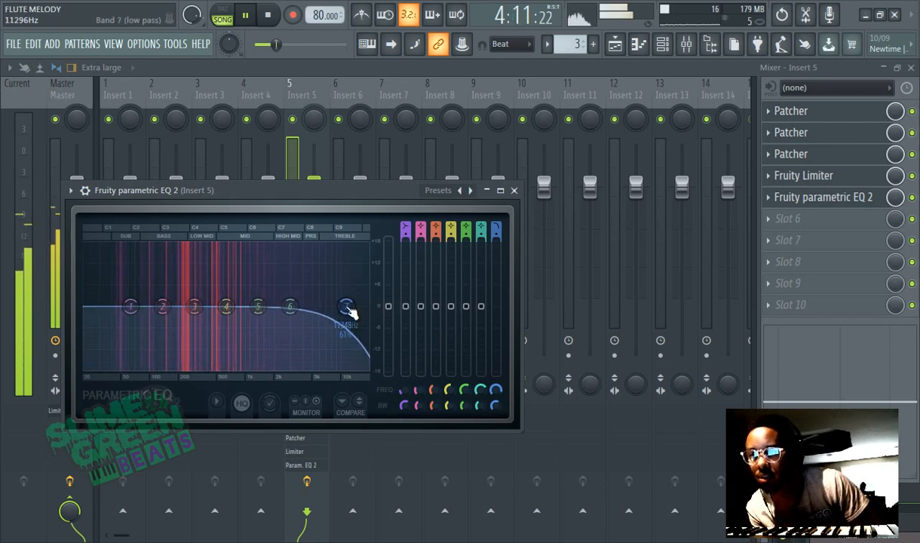
left_click_drag(350, 312, 347, 304)
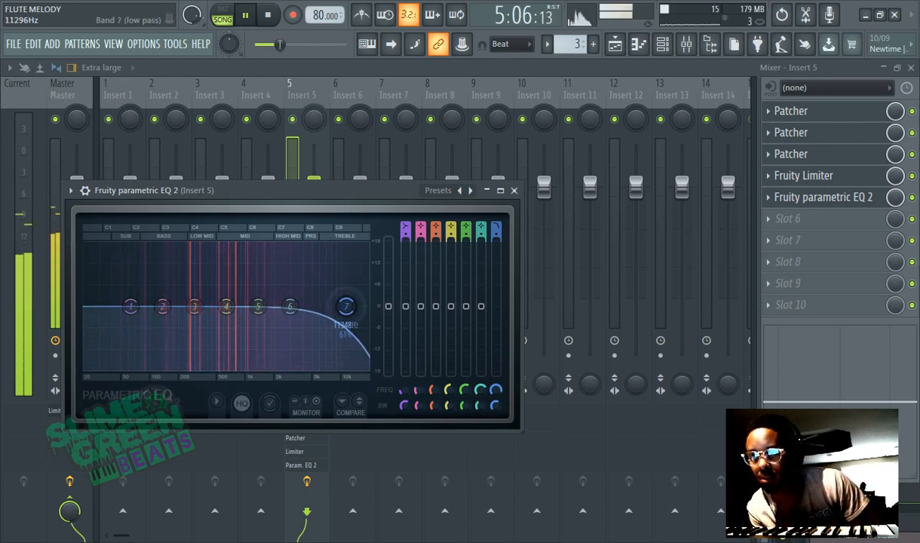
left_click_drag(345, 308, 355, 308)
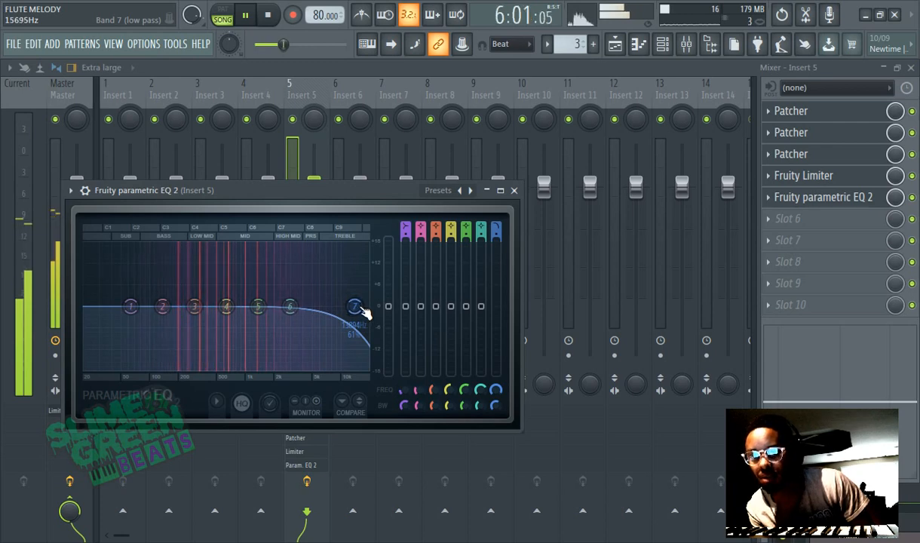
left_click_drag(355, 307, 365, 310)
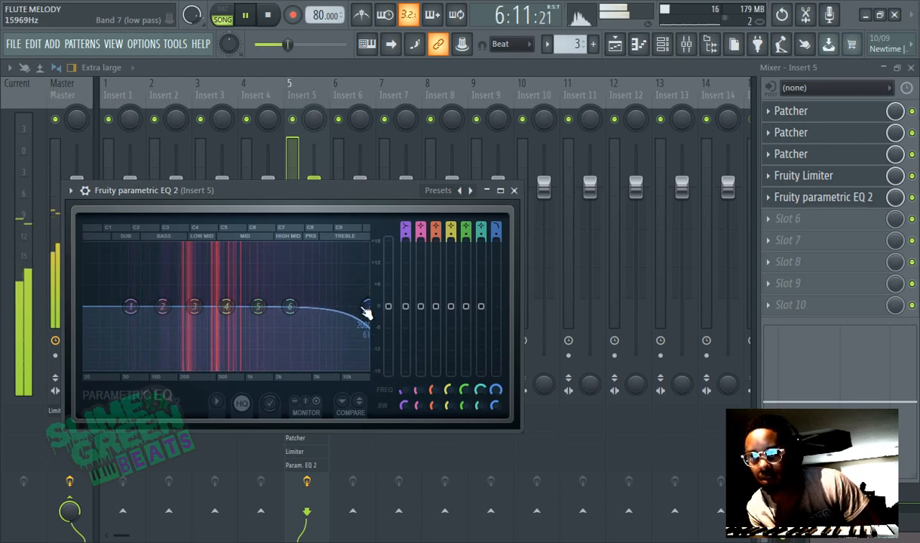
left_click_drag(366, 312, 356, 305)
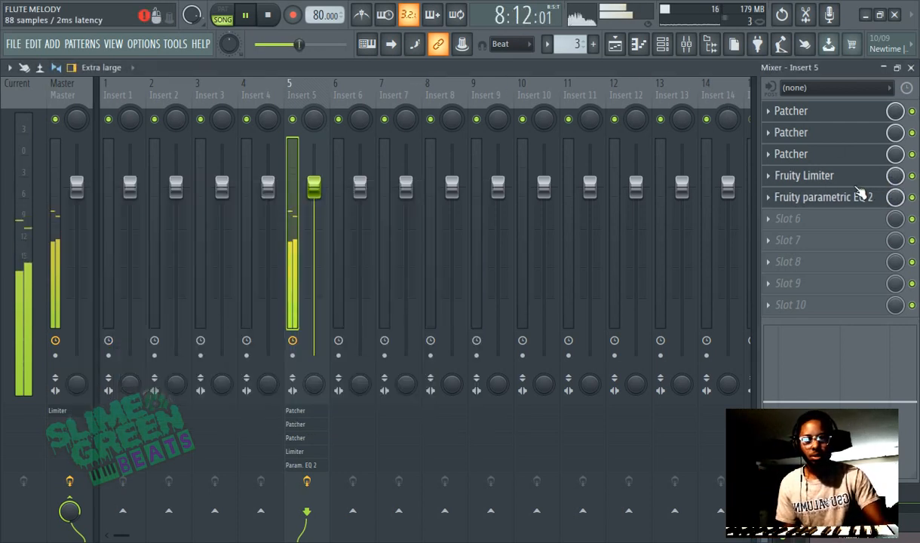
Set the Fruity Limiter ceiling to about -5.9 dB and pause playback.
left_click(804, 175)
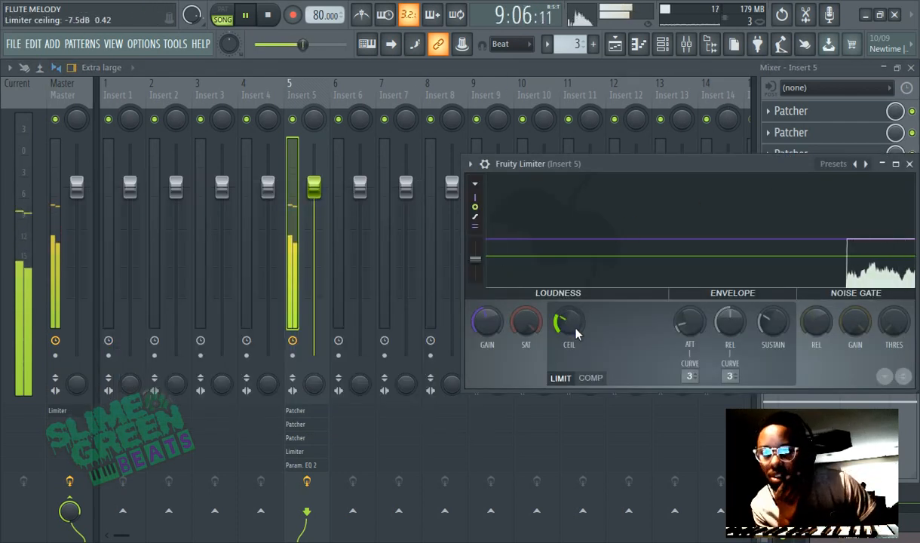
left_click_drag(486, 323, 486, 309)
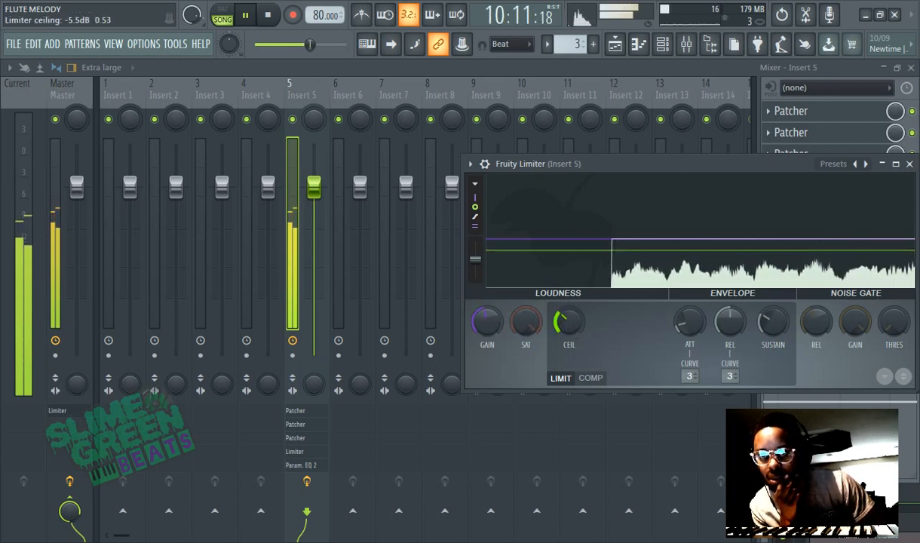
left_click_drag(567, 320, 567, 329)
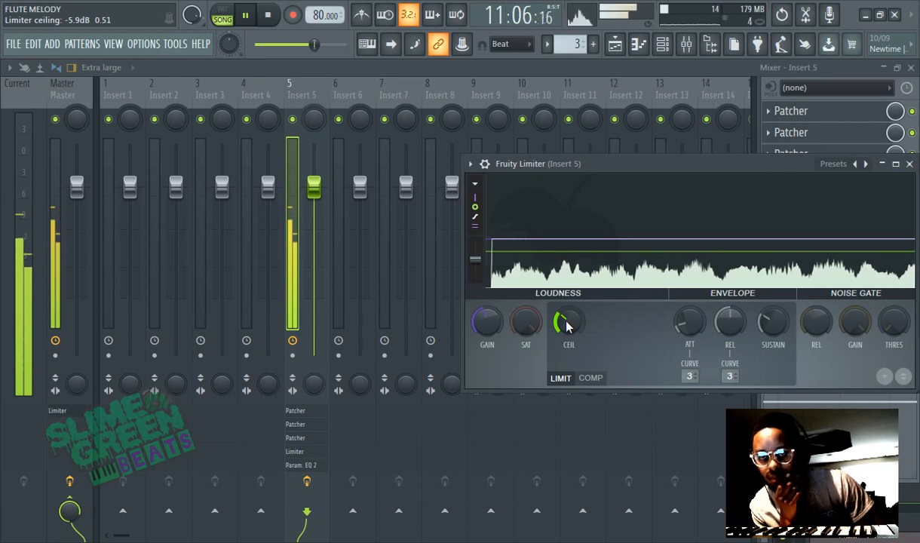
left_click_drag(567, 323, 567, 332)
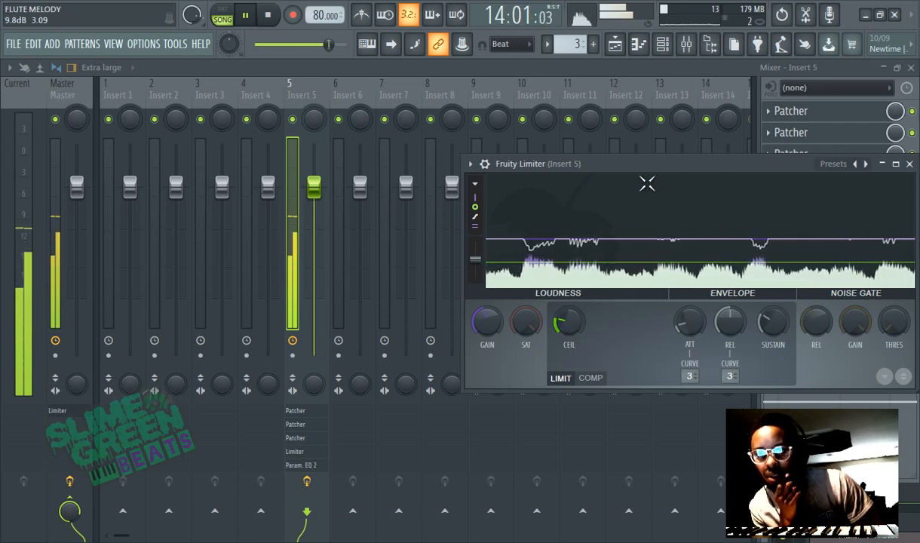
left_click(268, 15)
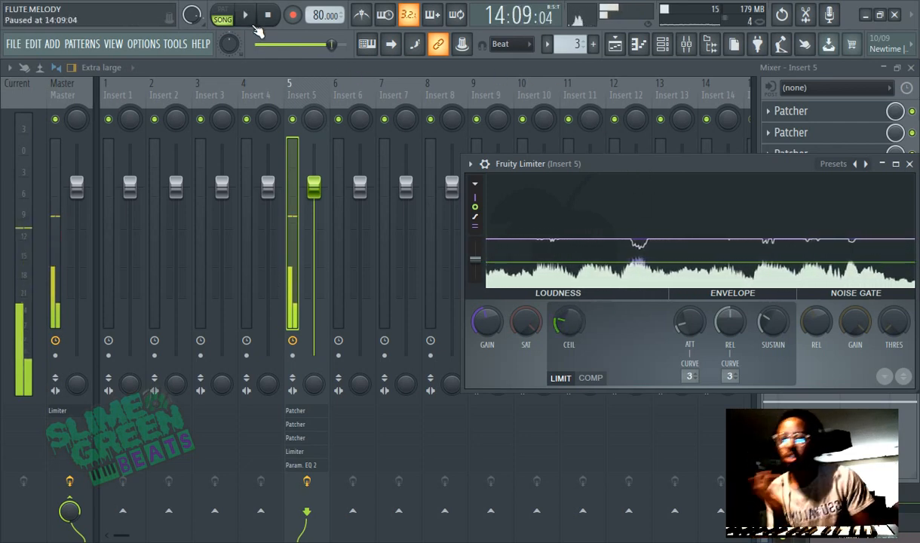